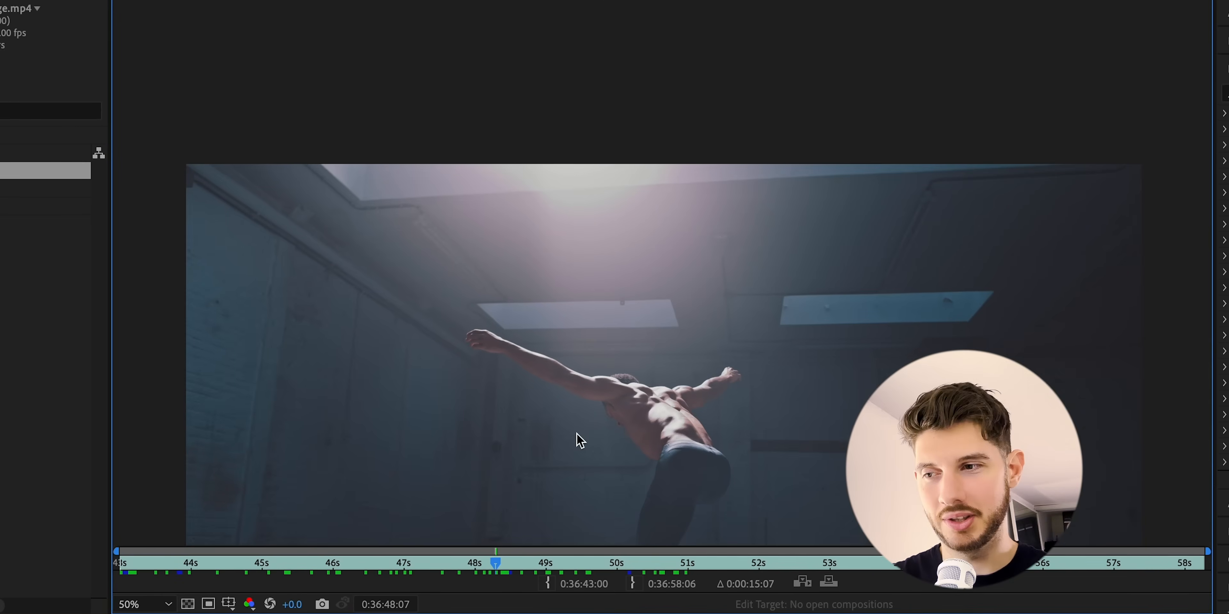
pyautogui.moveTo(807, 292)
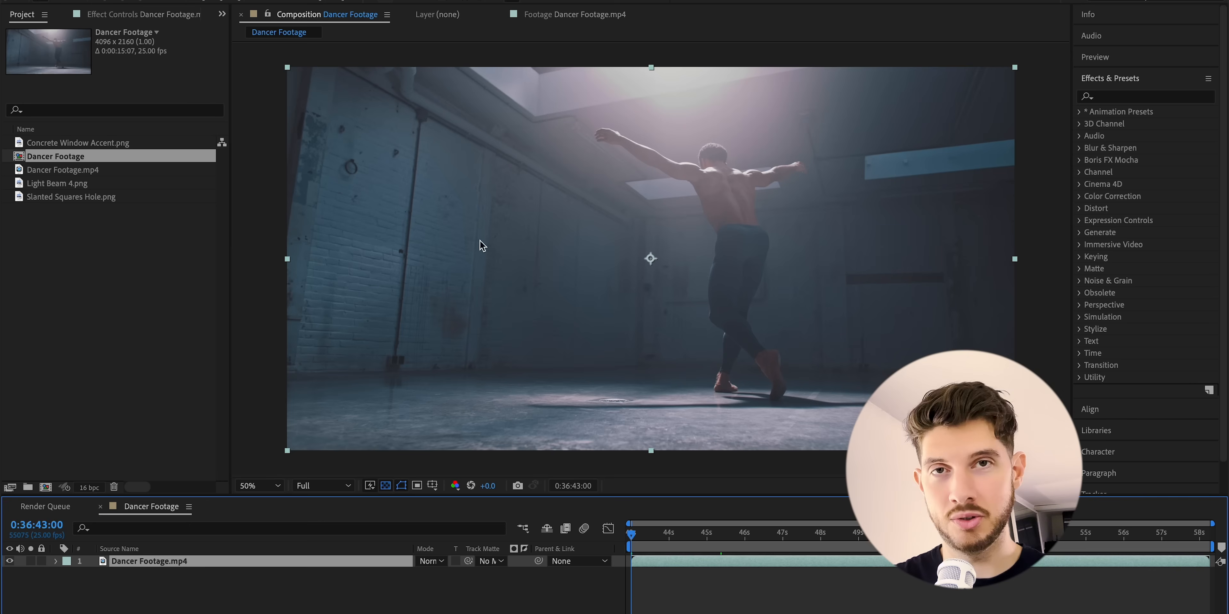
# Preview the Light Beam 4 and Slanted Squares Hole textures and drop the texture PNGs into the composition
pyautogui.click(59, 182)
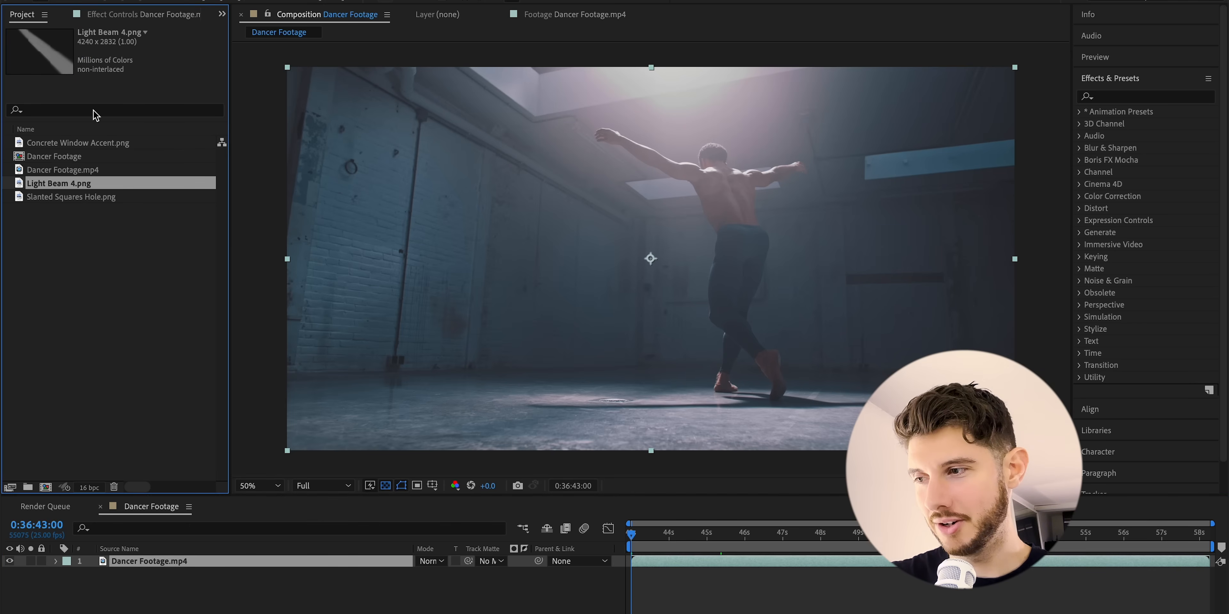
pyautogui.click(71, 196)
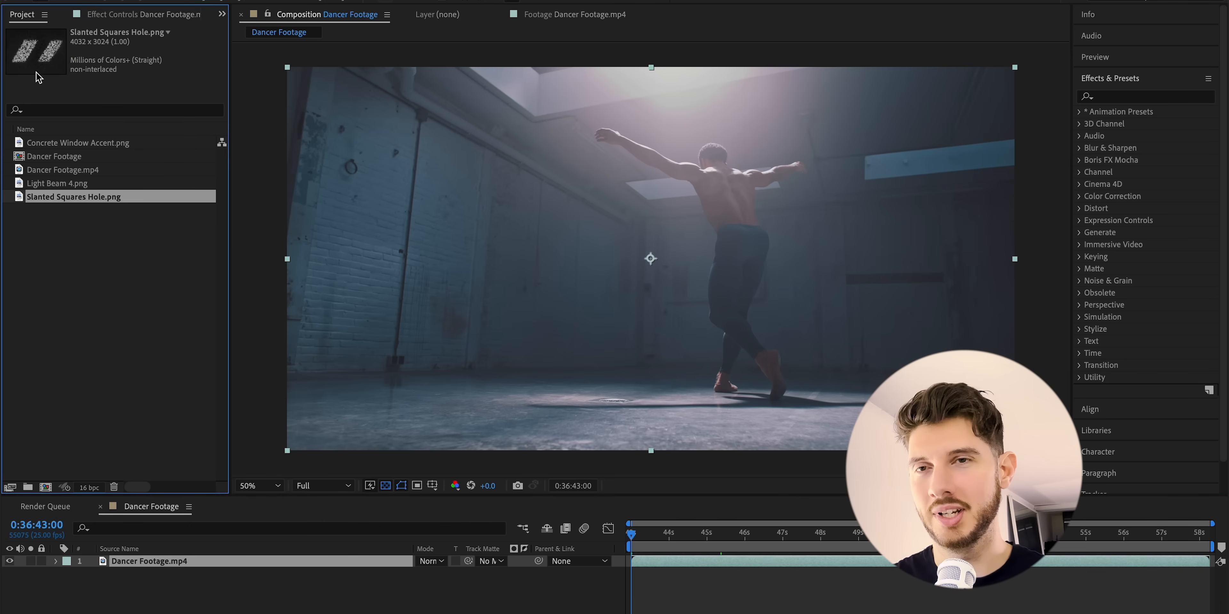
pyautogui.click(79, 142)
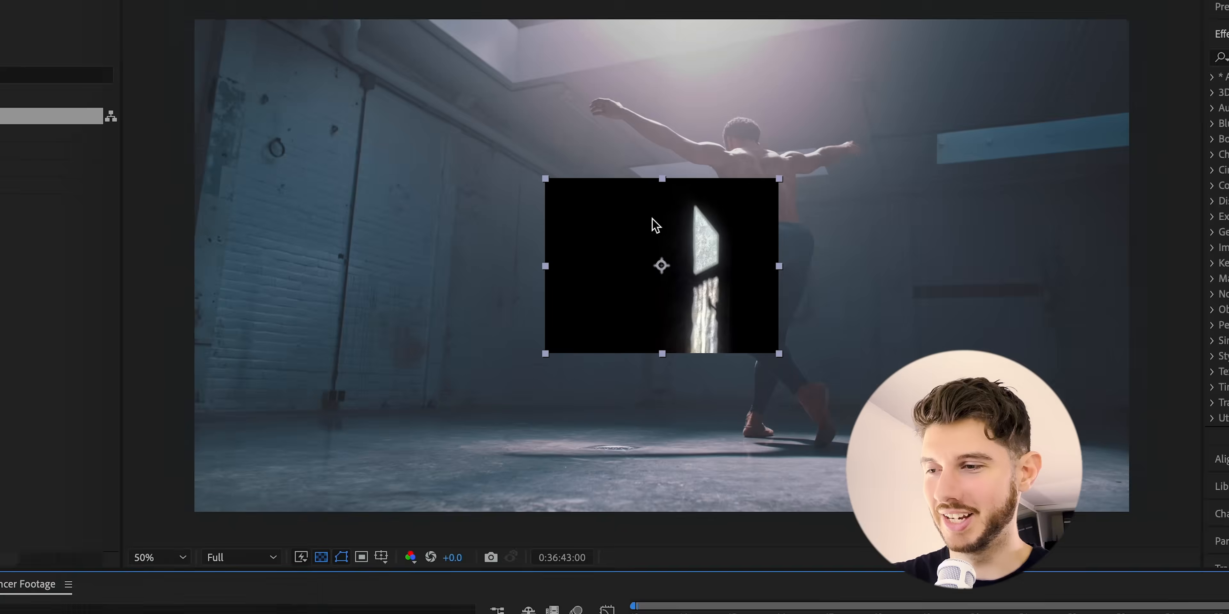
pyautogui.moveTo(660, 265); pyautogui.dragTo(302, 380)
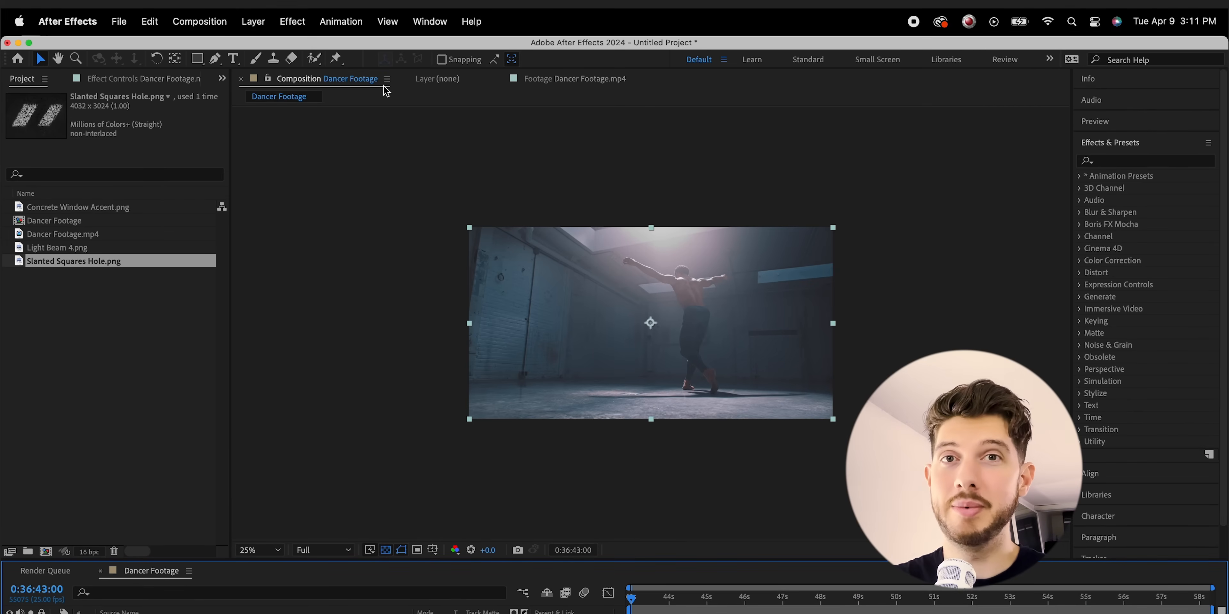
# Run Track Camera on the dancer clip and select a cluster of solved floor track points
pyautogui.click(341, 21)
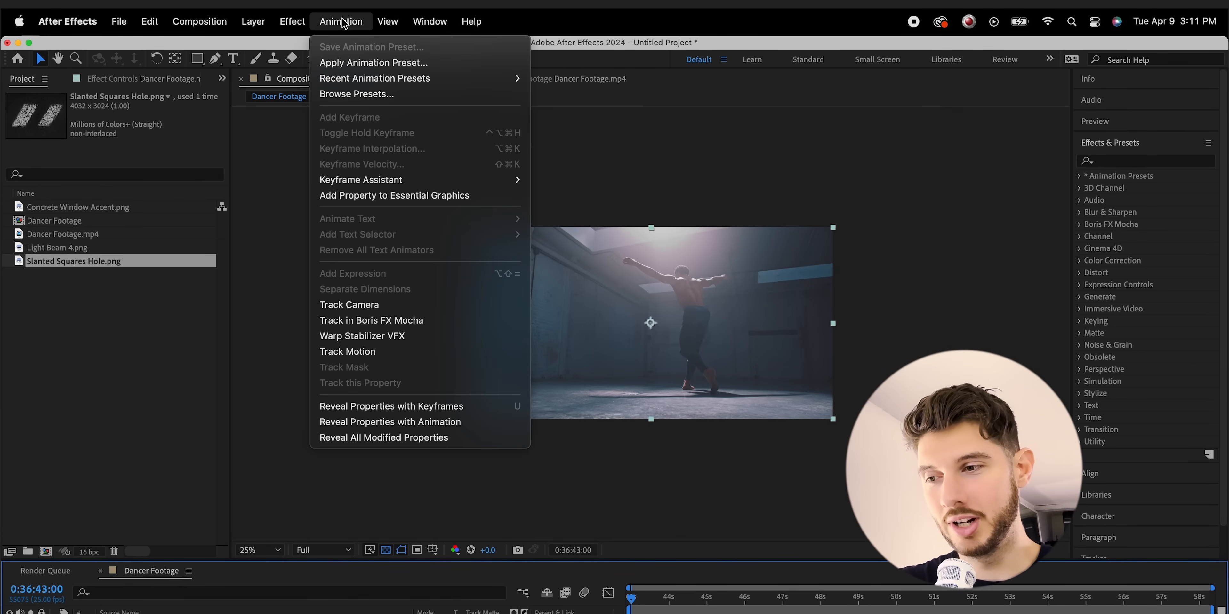
pyautogui.click(349, 305)
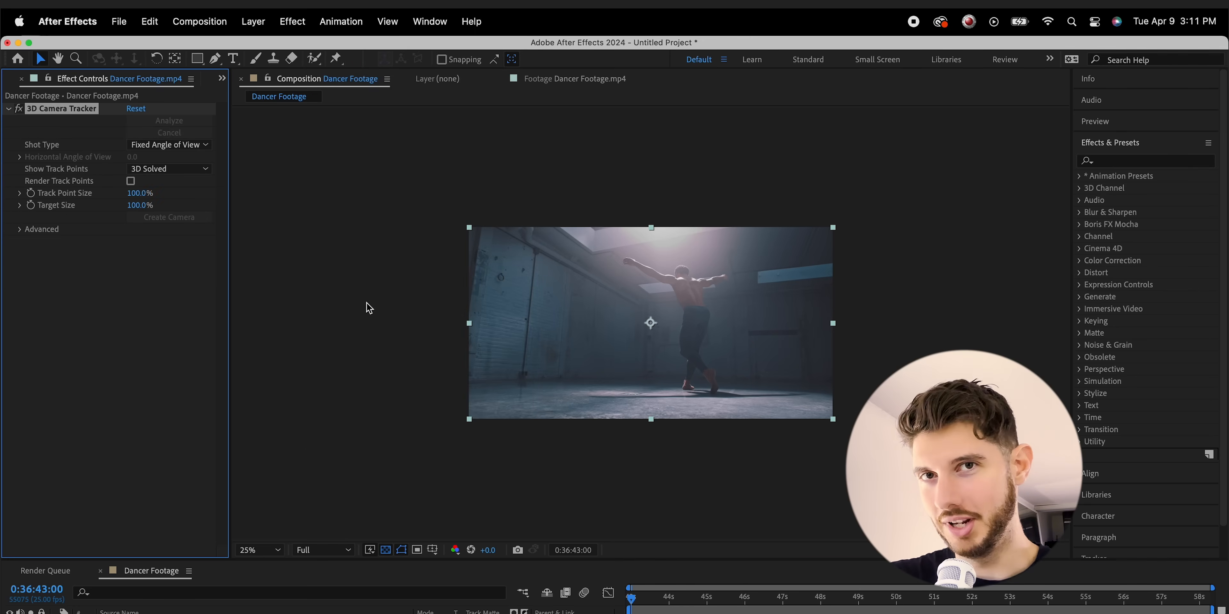
pyautogui.click(168, 120)
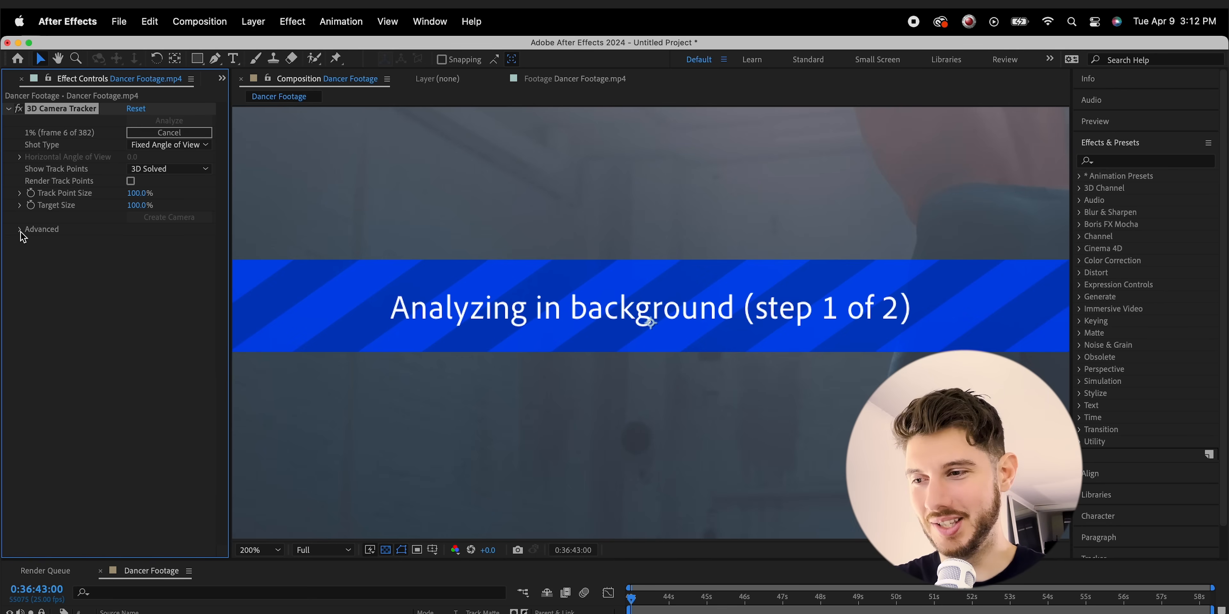
pyautogui.click(21, 229)
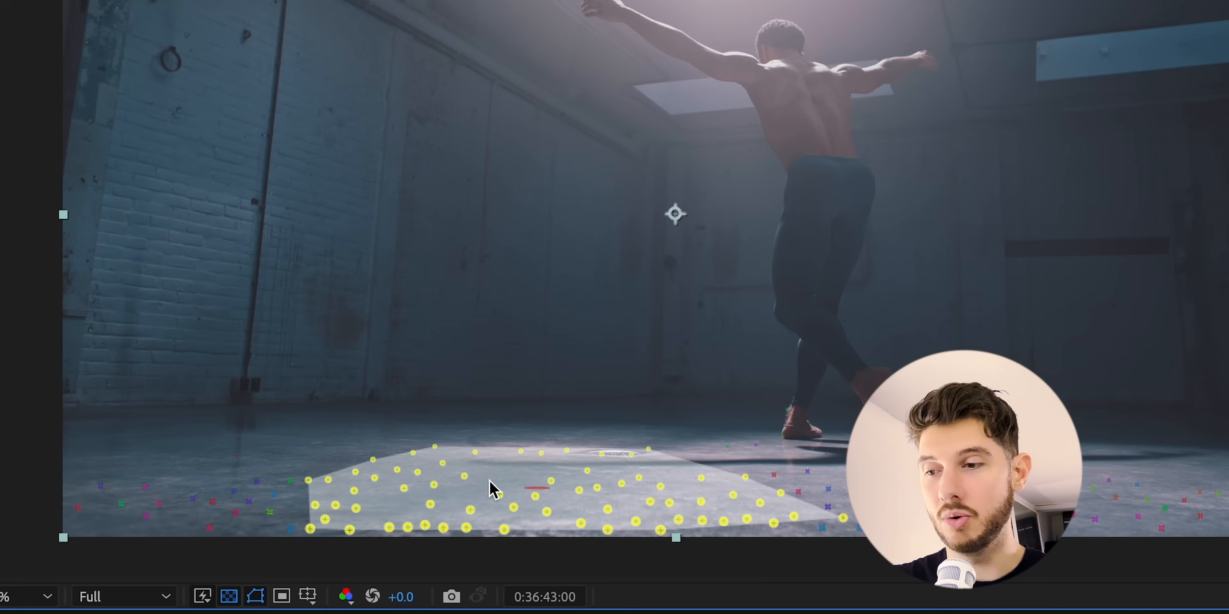
# Create a solid and camera from the floor points and select Track Solid 1 to scale it up
pyautogui.rightClick(489, 488)
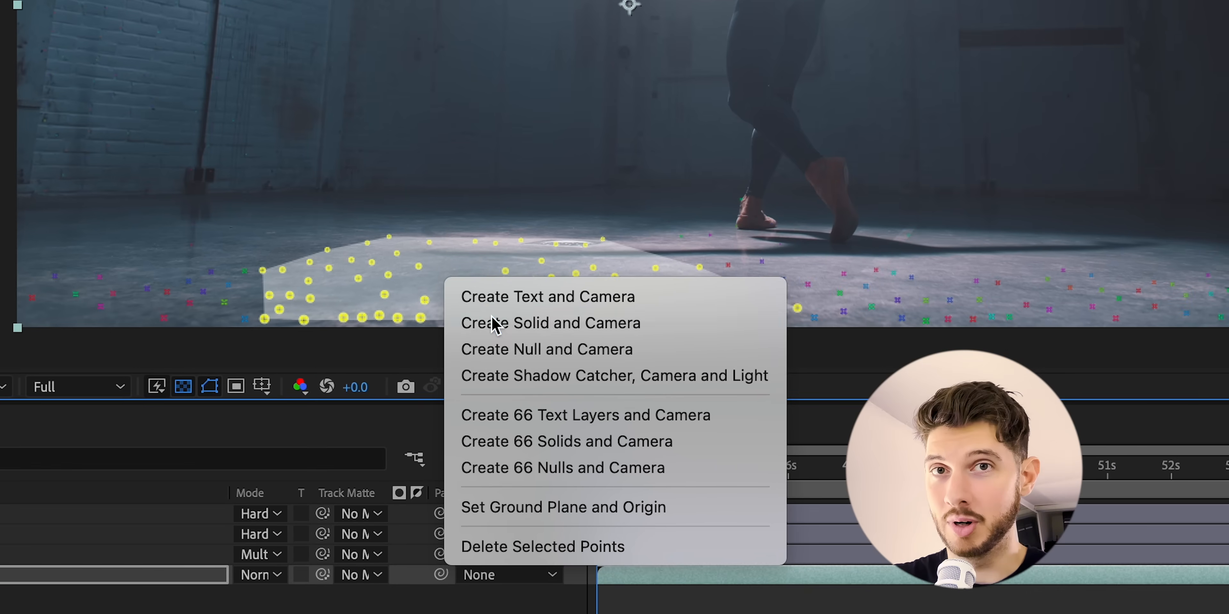
pyautogui.click(550, 322)
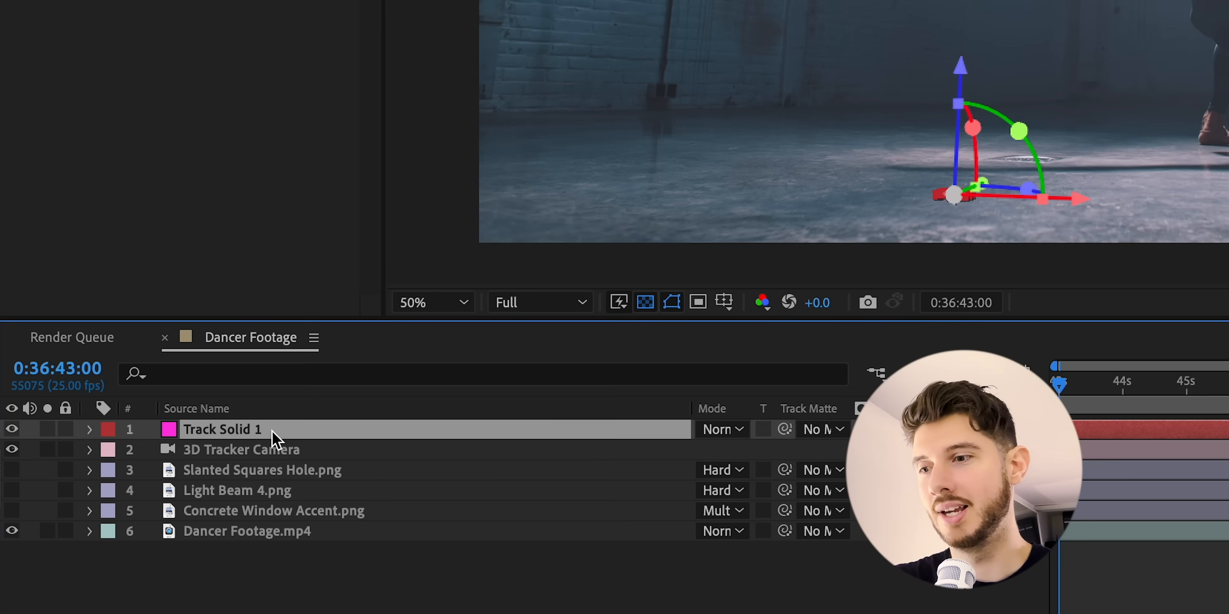
pyautogui.click(90, 429)
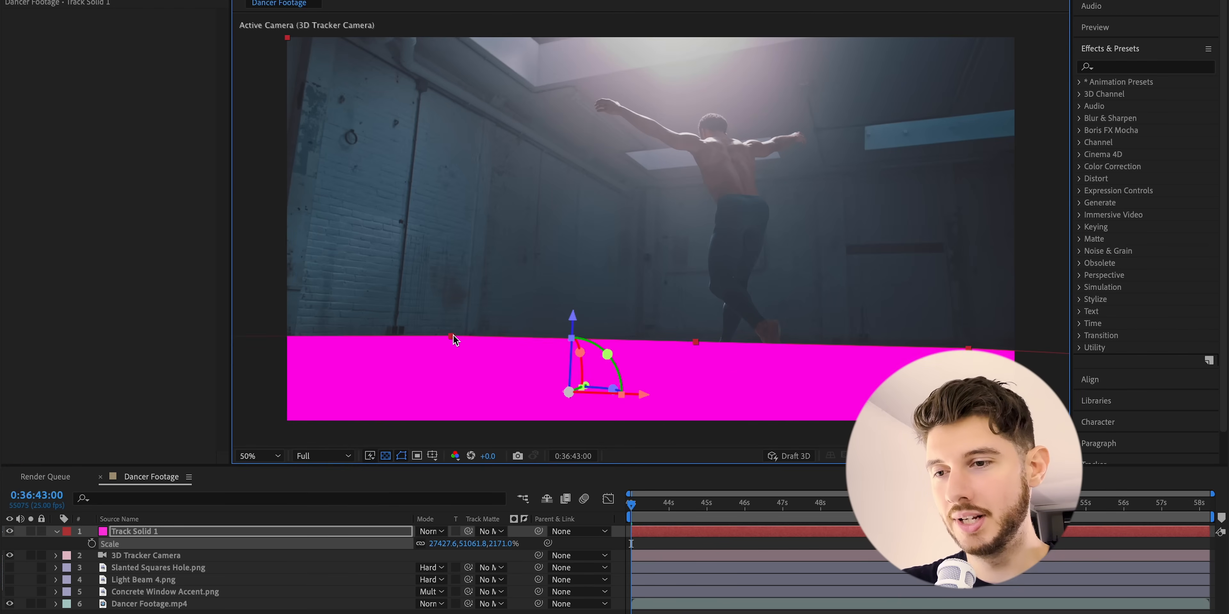
# Apply the Grid effect to the tracked solid and rename the layer Floor
pyautogui.write('gr')
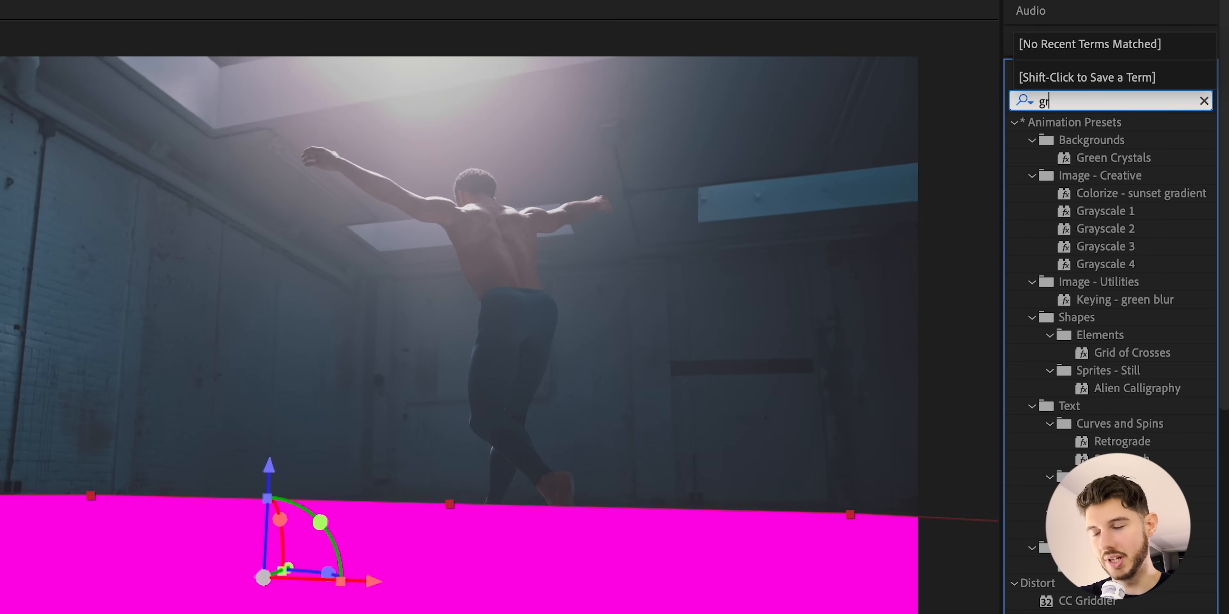
pyautogui.write('d')
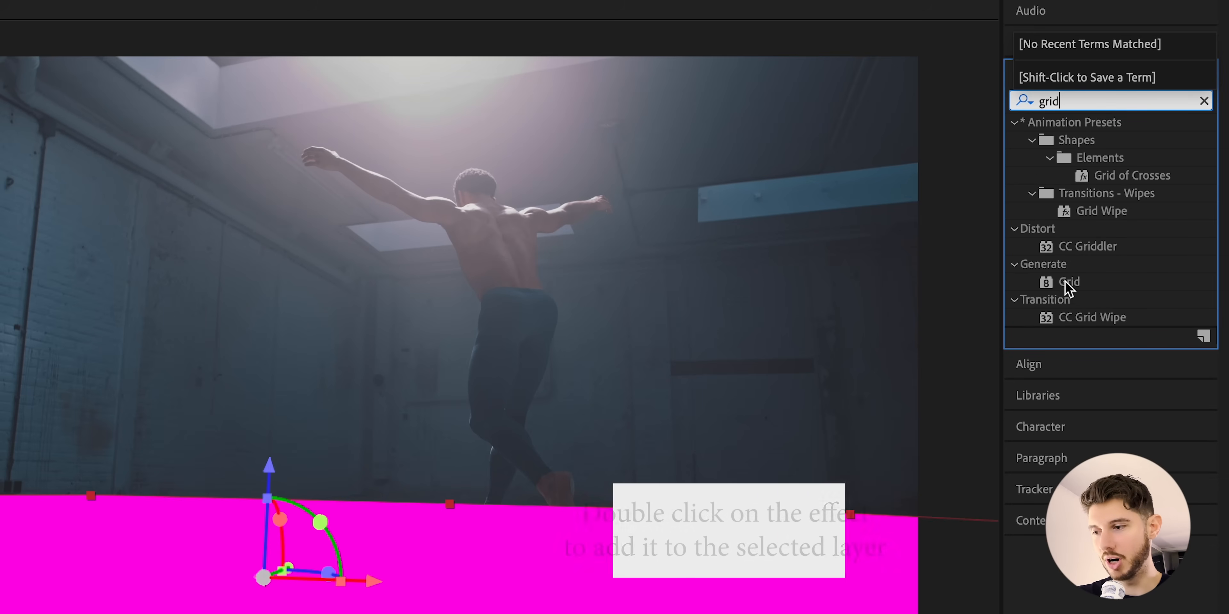
pyautogui.doubleClick(1068, 282)
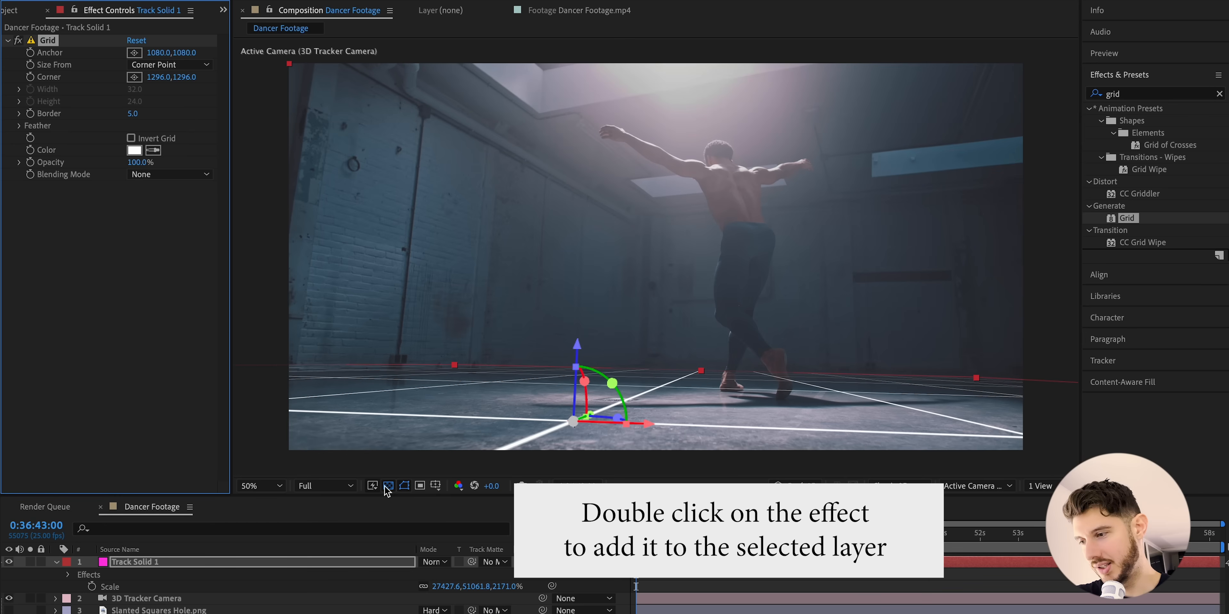
pyautogui.click(137, 562)
pyautogui.write('Floor')
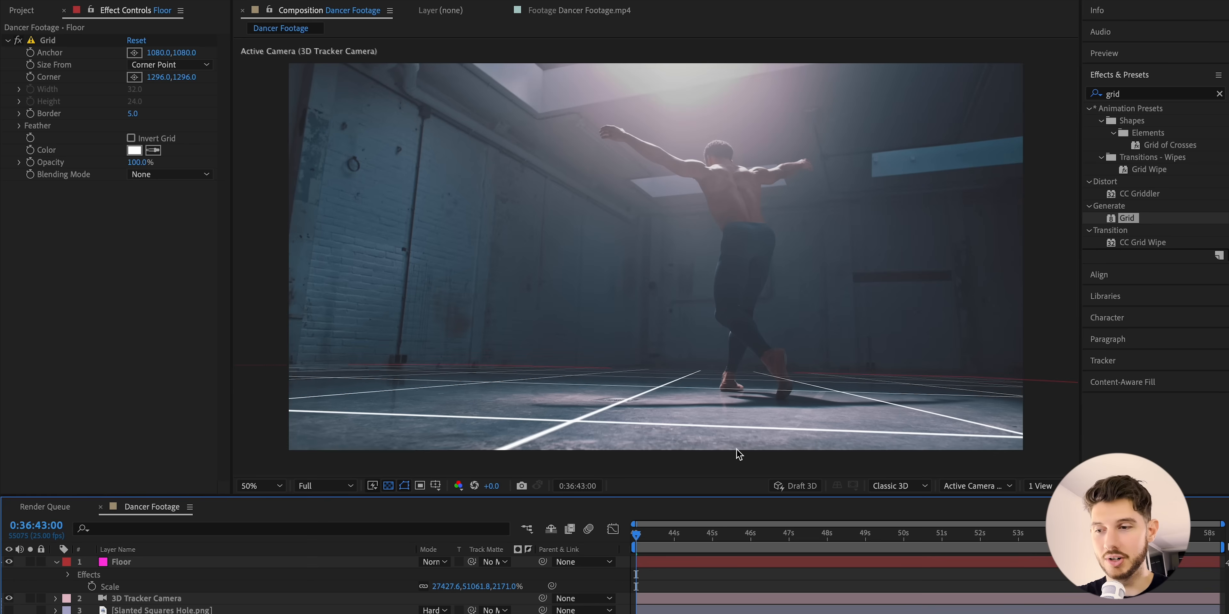
# Scrub through the shot to confirm the white grid sticks to the floor
pyautogui.click(690, 540)
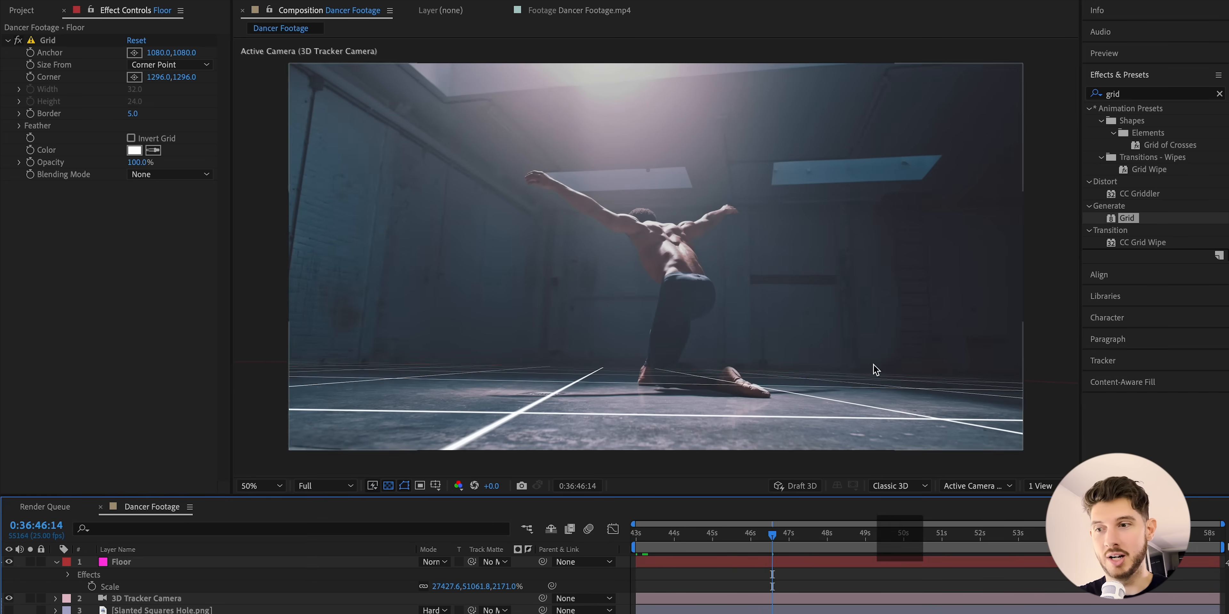
pyautogui.moveTo(772, 534); pyautogui.dragTo(676, 534)
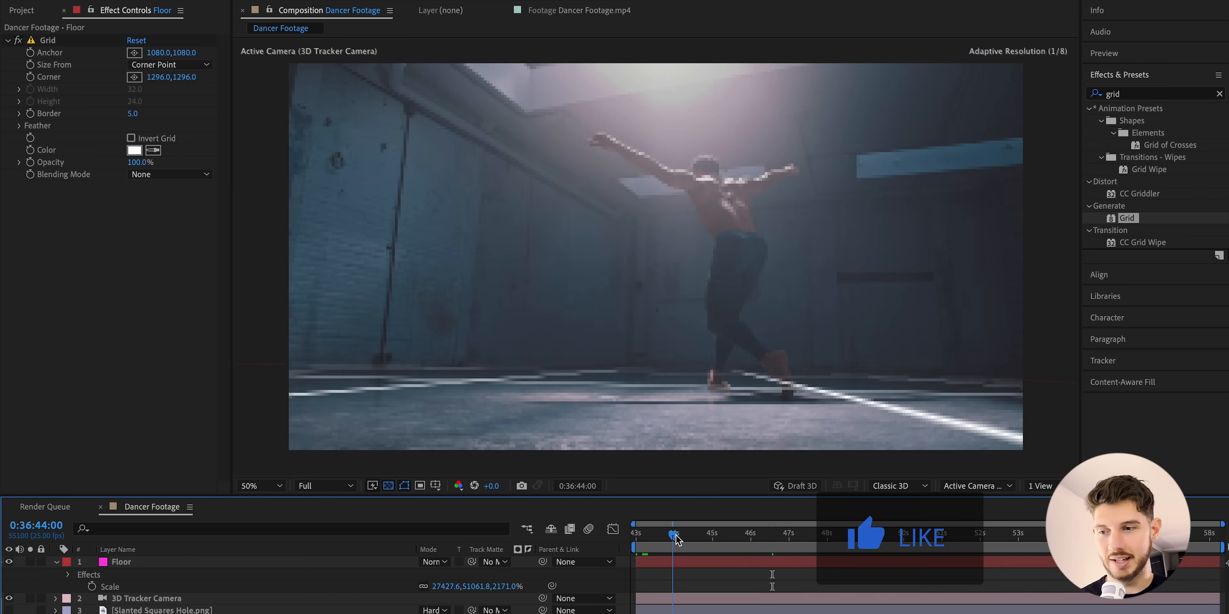
pyautogui.moveTo(676, 533); pyautogui.dragTo(776, 534)
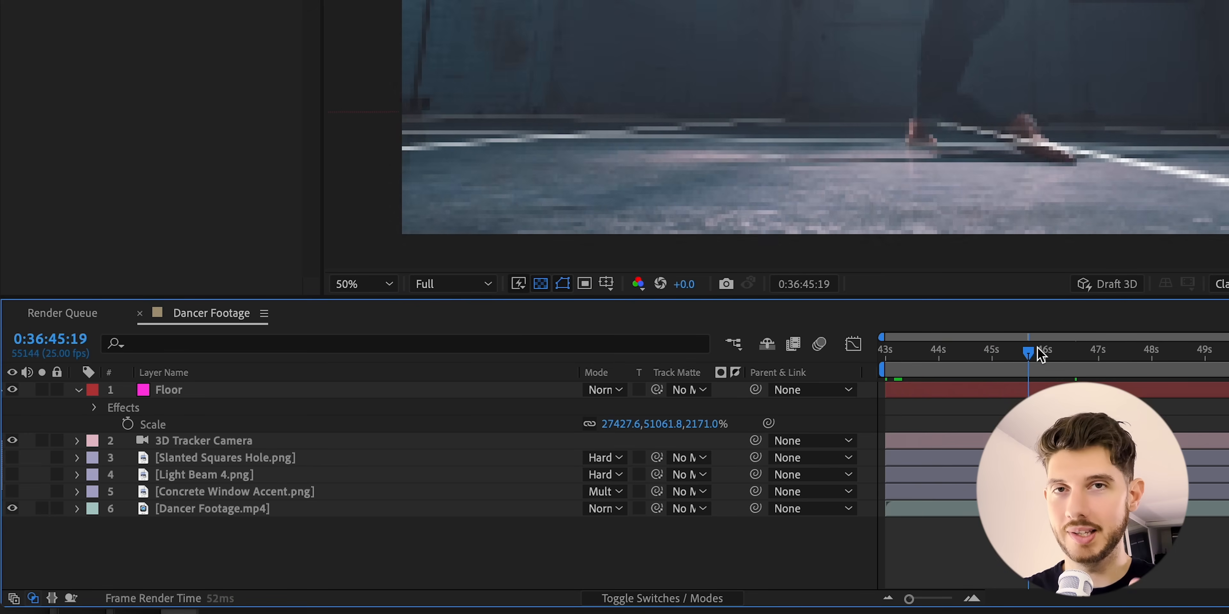
# Create a solid from the selected wall track points as the Left Wall layer
pyautogui.click(1219, 350)
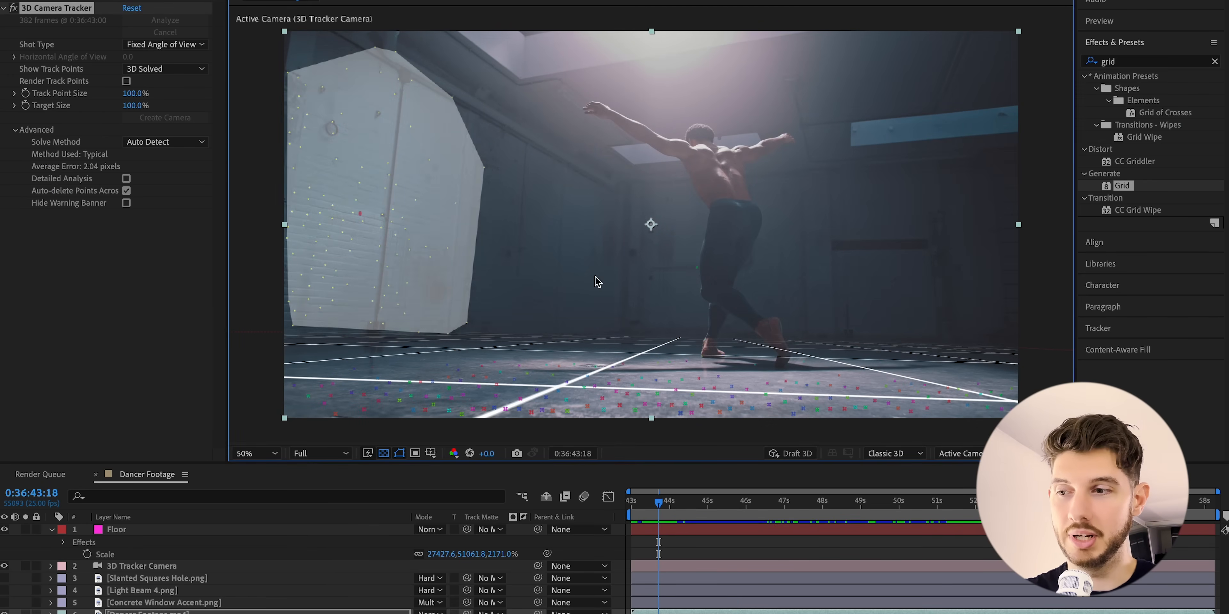
pyautogui.moveTo(610, 350)
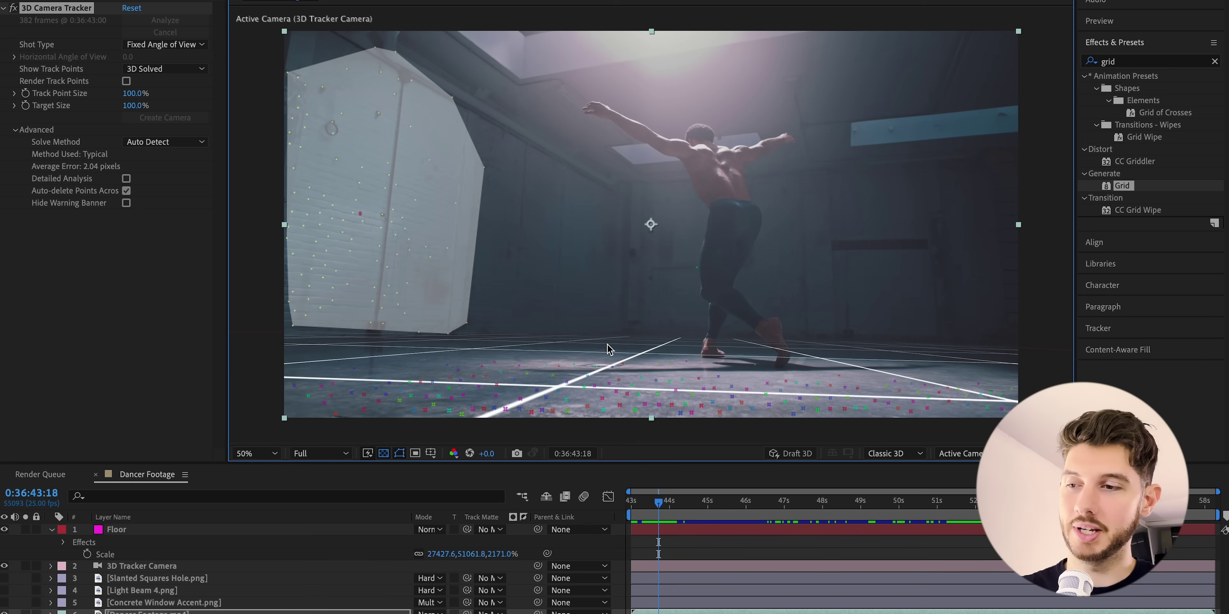
pyautogui.rightClick(610, 349)
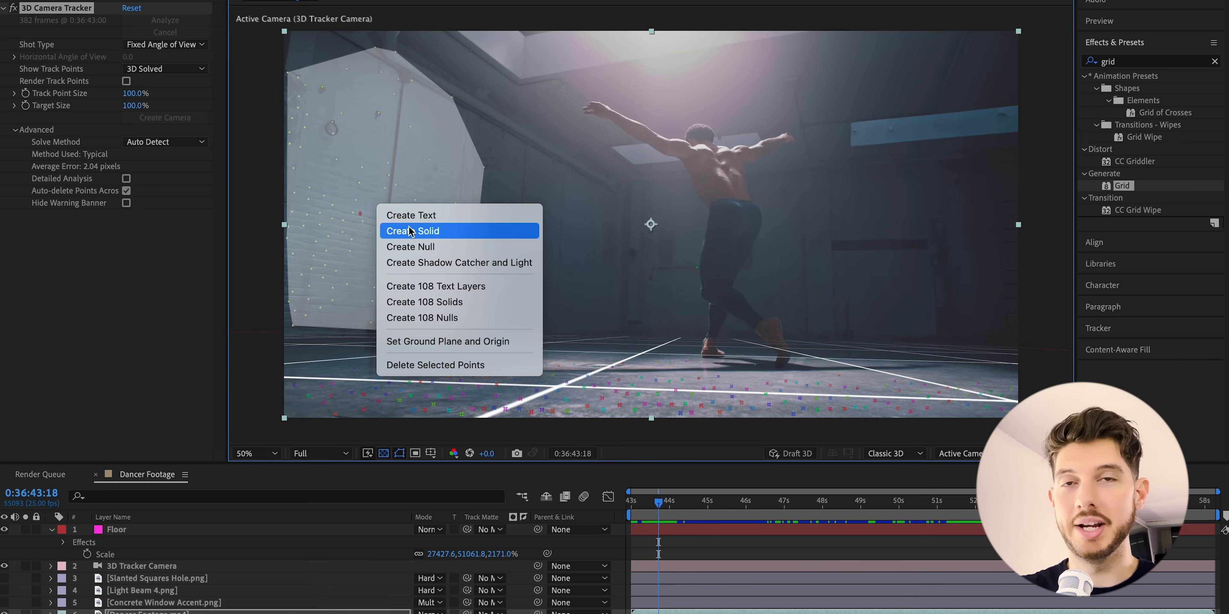
pyautogui.click(413, 231)
pyautogui.write('Left Wall')
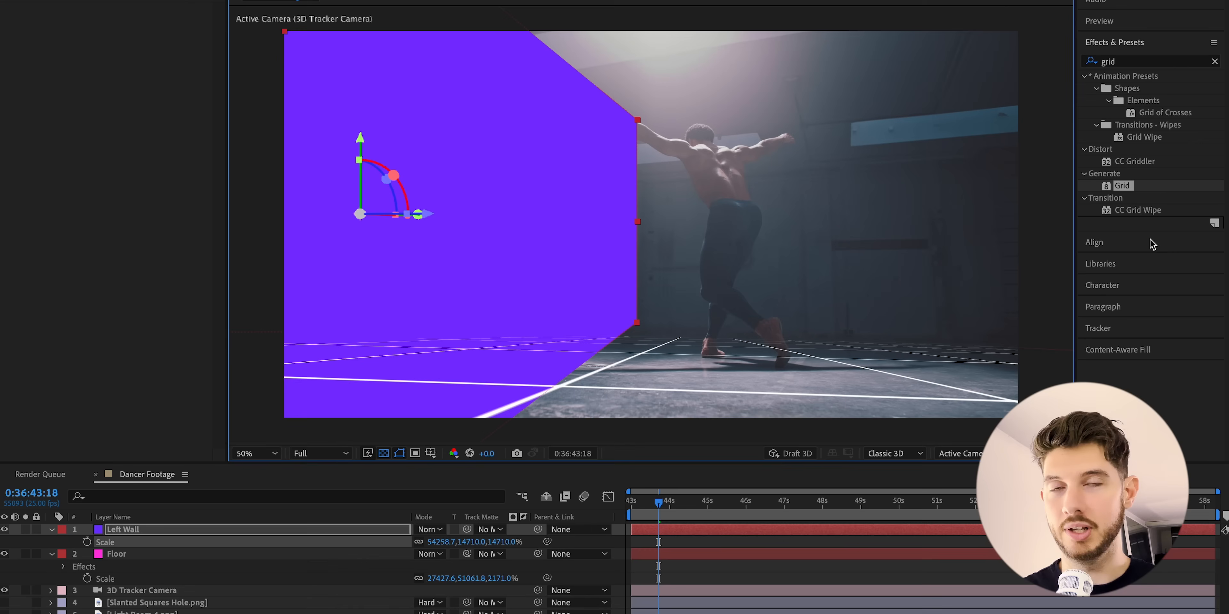
# Add the Grid effect to Left Wall and lower its Scale to fit the wall beside the dancer
pyautogui.doubleClick(1122, 186)
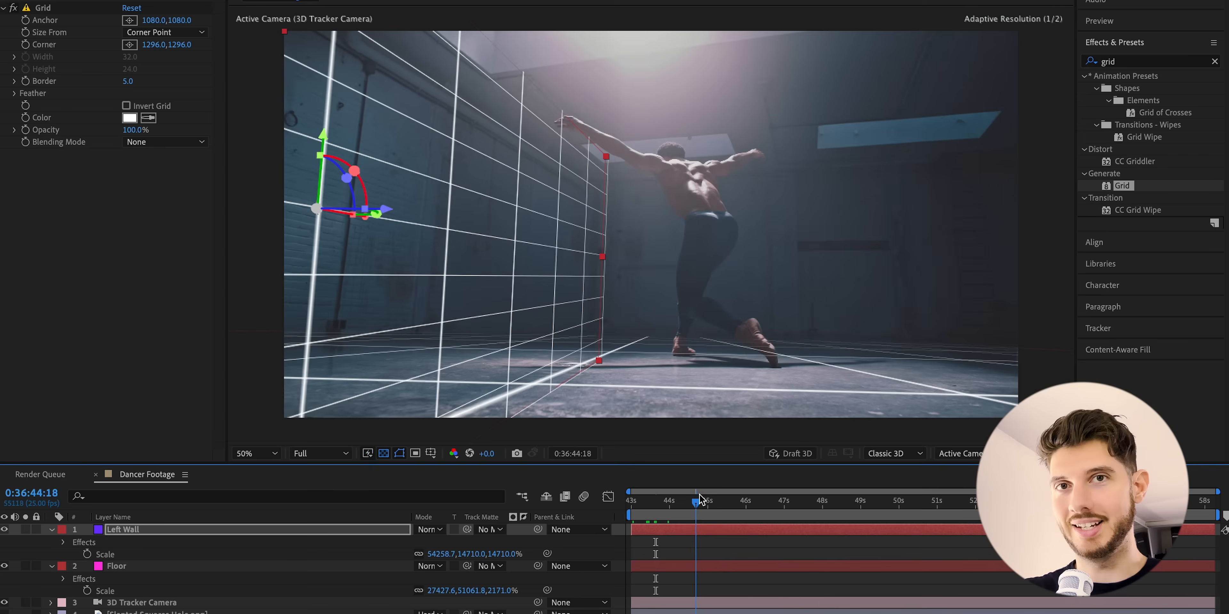
pyautogui.click(761, 502)
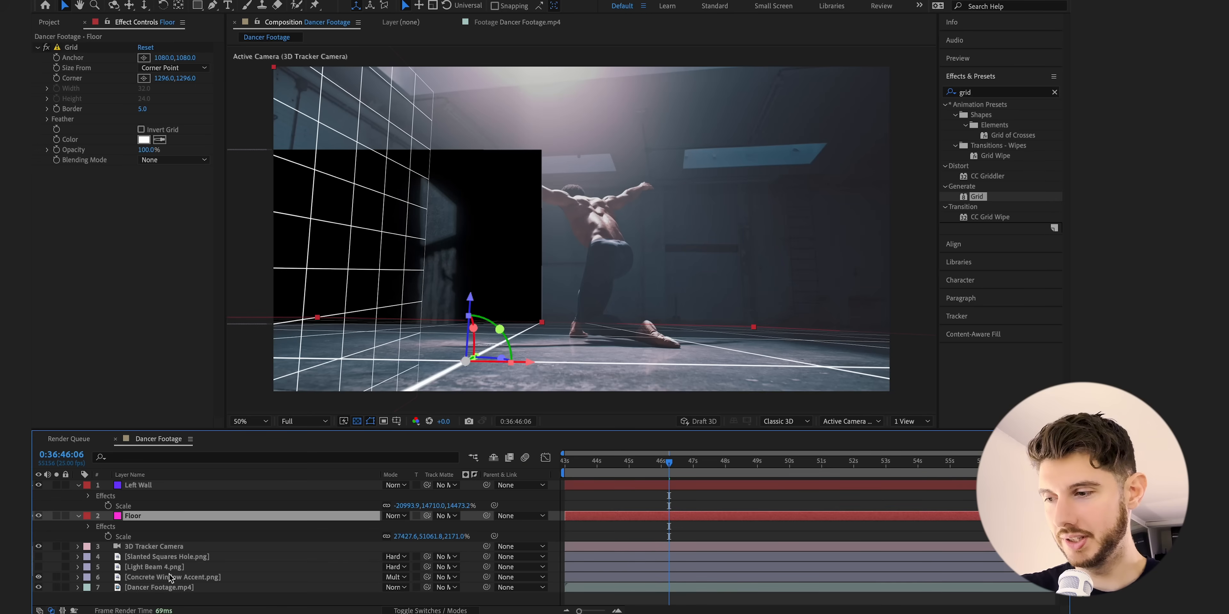
# Copy Left Wall's Position/Orientation and make Concrete Window Accent.png a 3D layer with those values
pyautogui.click(139, 485)
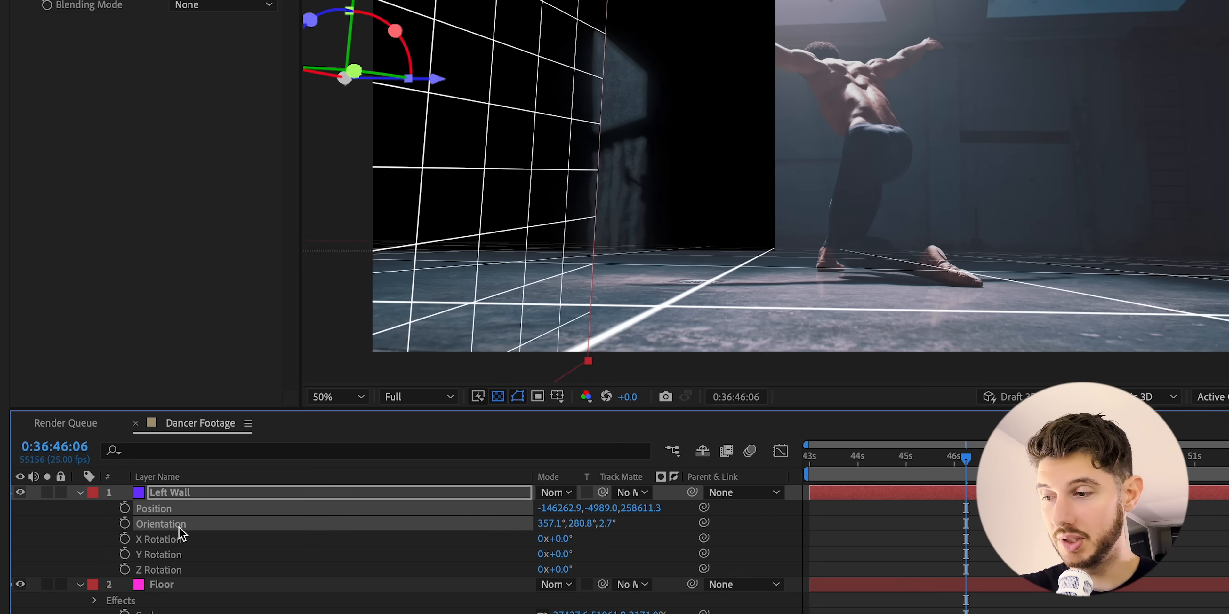
pyautogui.scroll(-3)
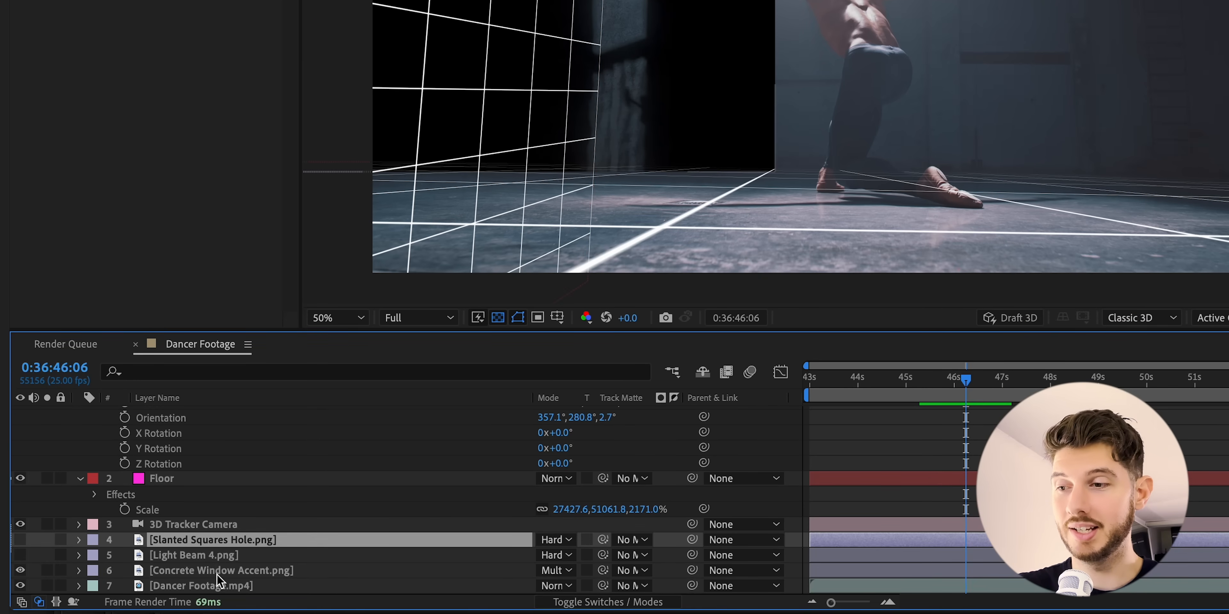
pyautogui.click(604, 602)
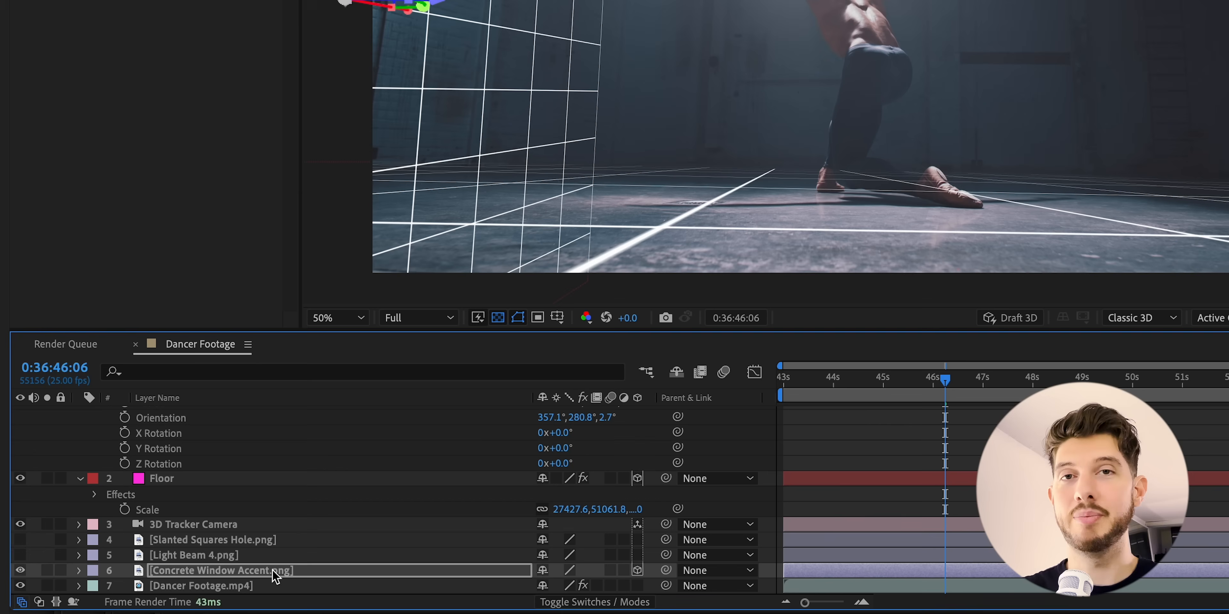
pyautogui.click(332, 317)
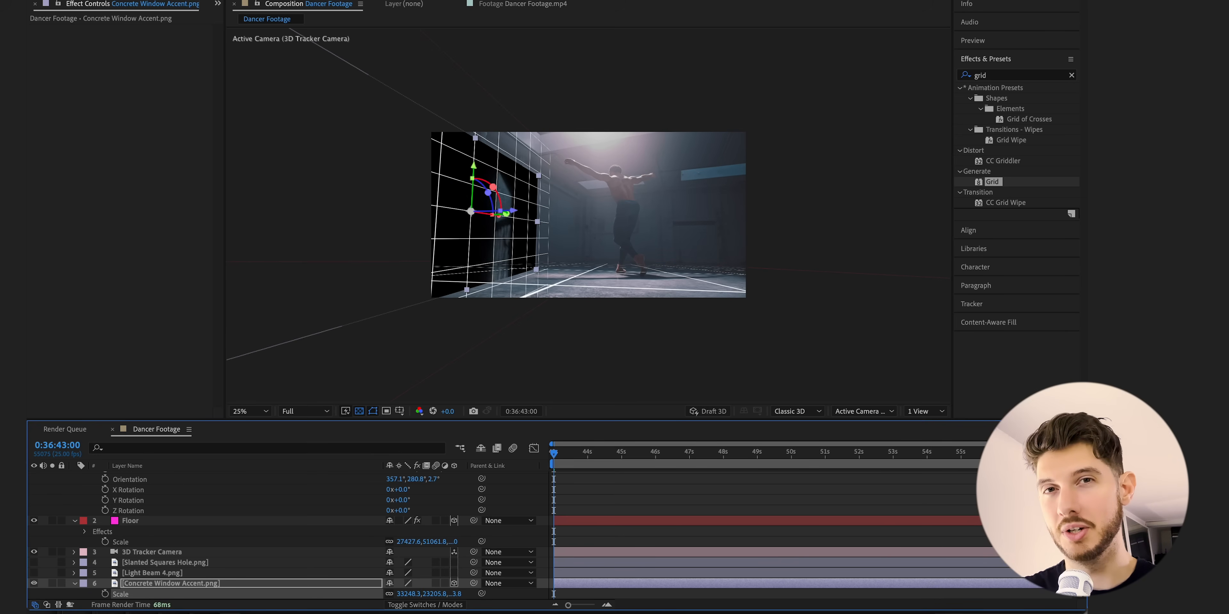
# Scale the Concrete Window Accent layer so it sits flush on the left wall
pyautogui.click(241, 411)
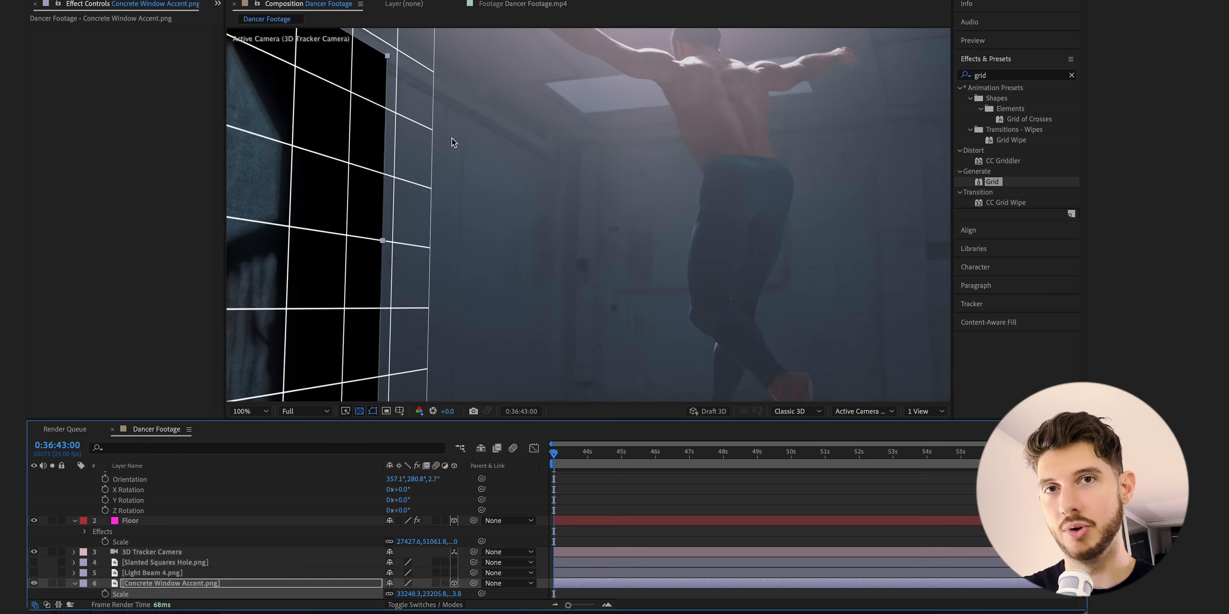
pyautogui.click(244, 411)
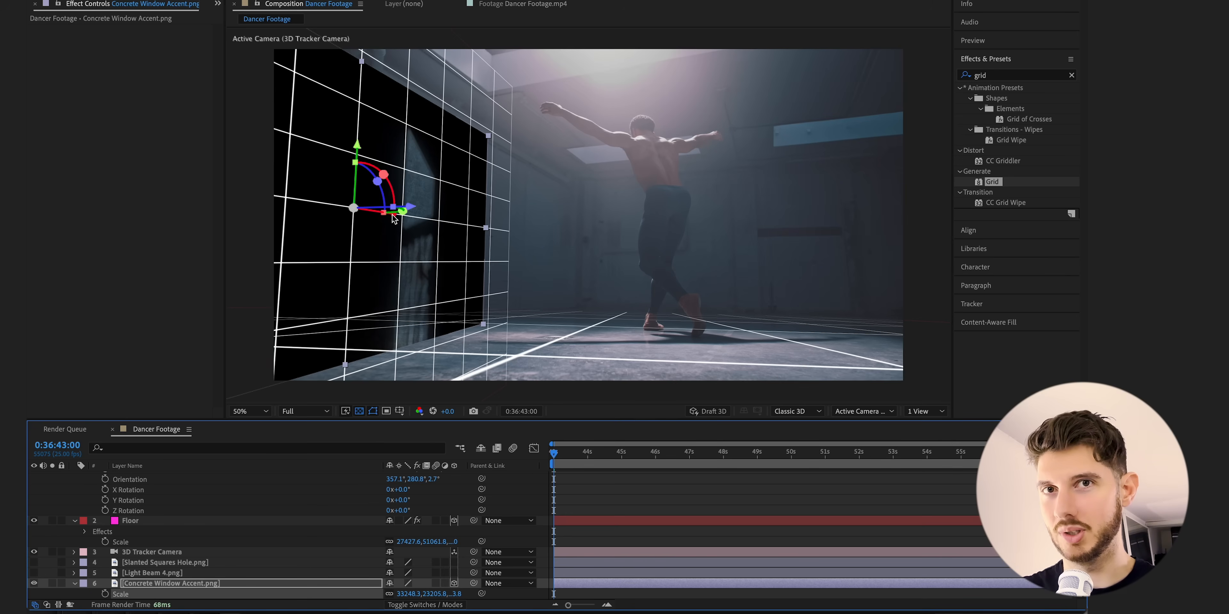
pyautogui.moveTo(384, 210); pyautogui.dragTo(369, 209)
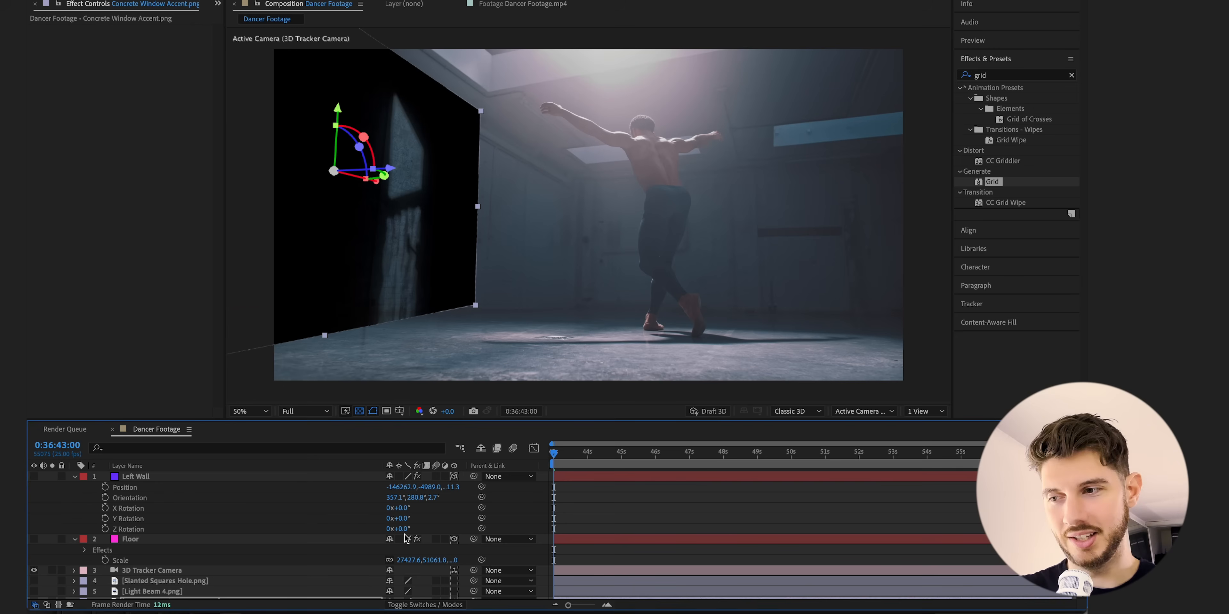
# Switch Concrete Window Accent.png from Multiply to Screen blending and inspect the wall-floor edge
pyautogui.click(649, 453)
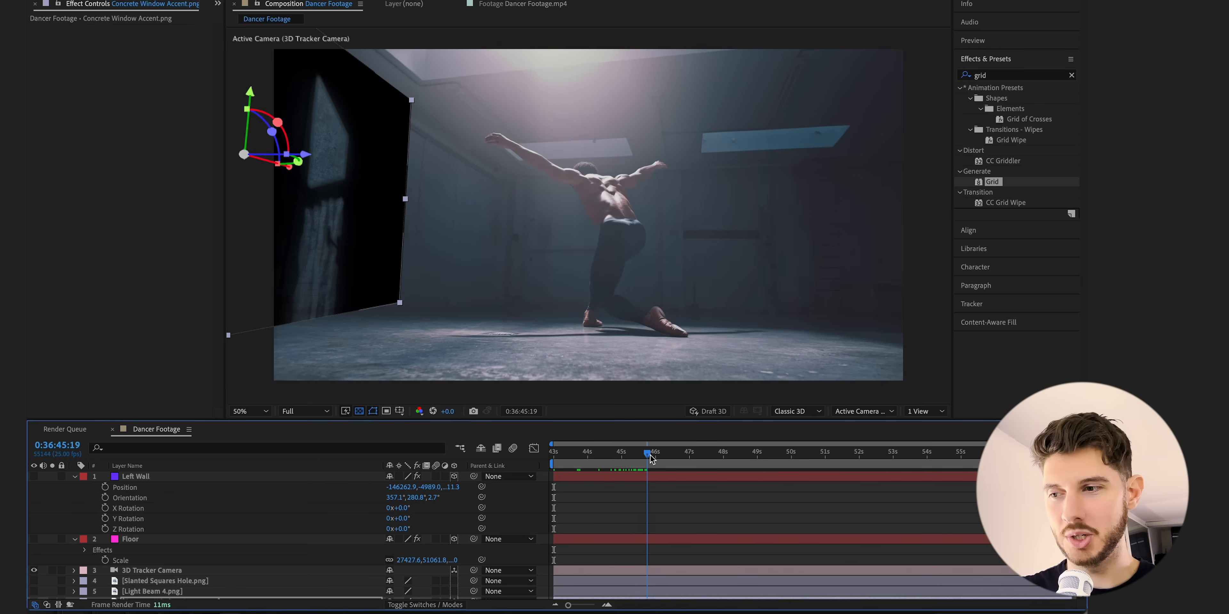
pyautogui.moveTo(654, 453); pyautogui.dragTo(562, 454)
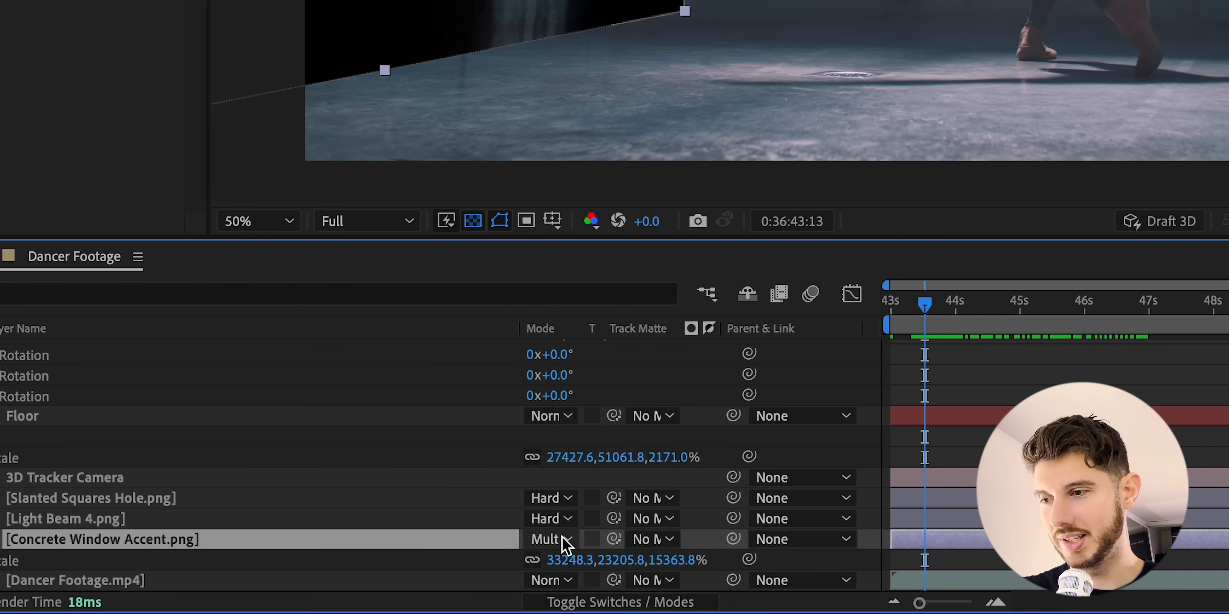
pyautogui.click(549, 539)
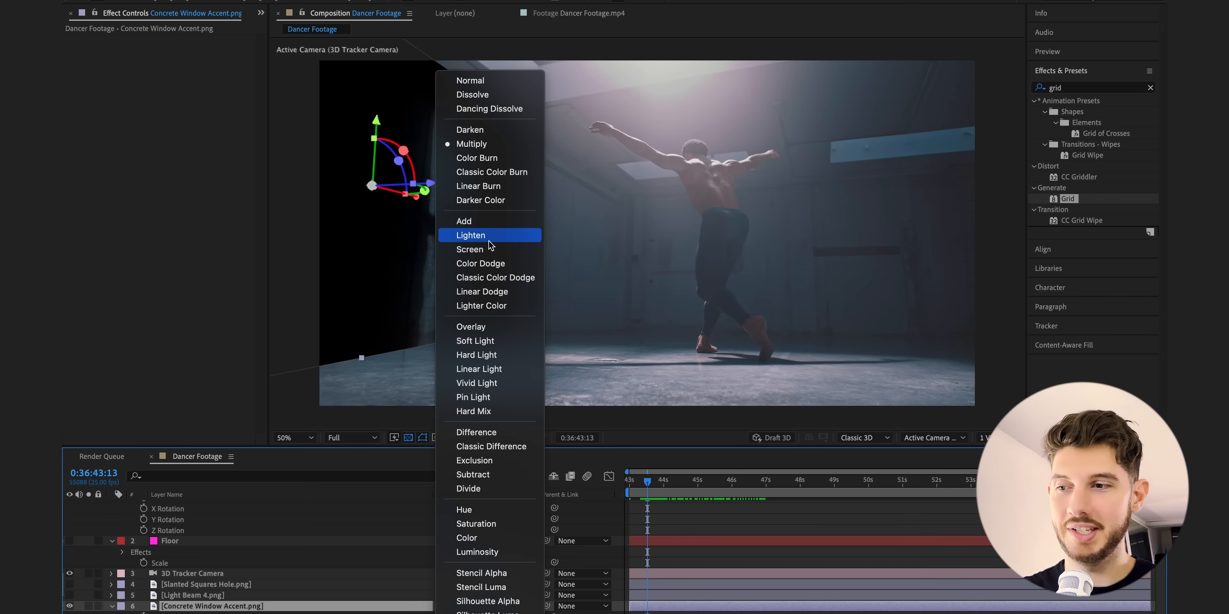
pyautogui.click(469, 249)
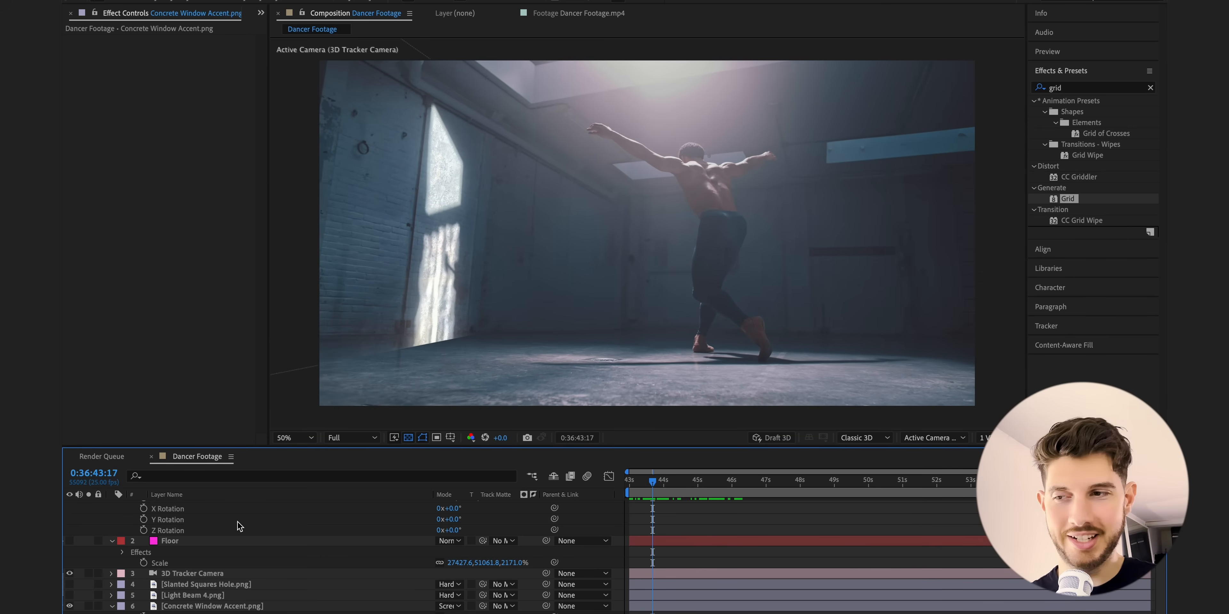
pyautogui.click(290, 437)
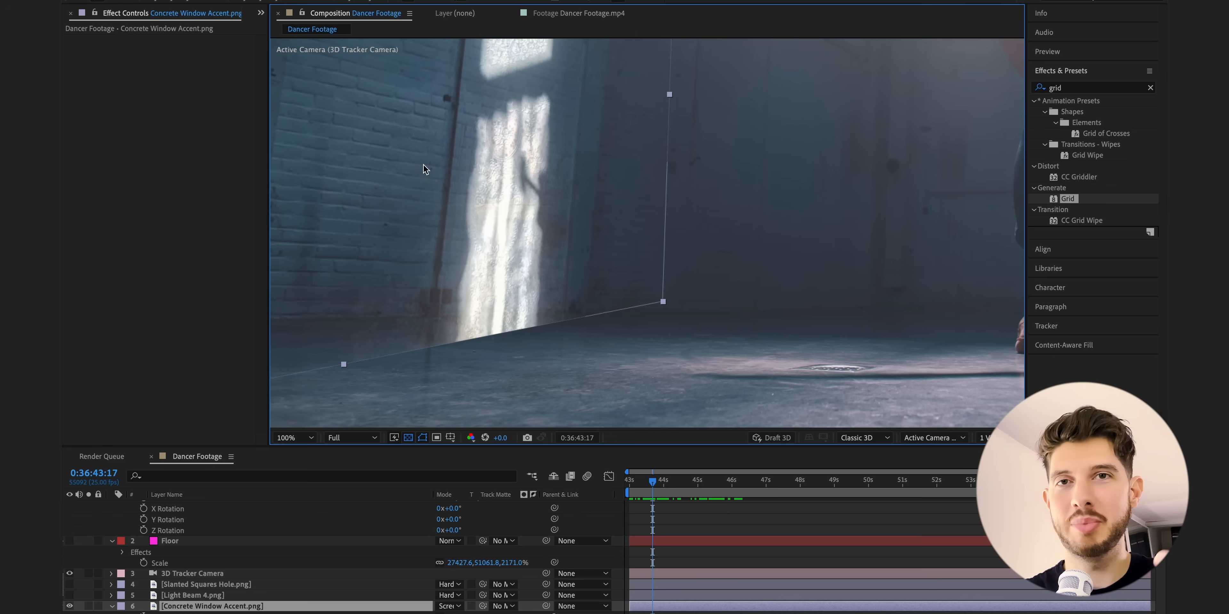
pyautogui.moveTo(583, 338)
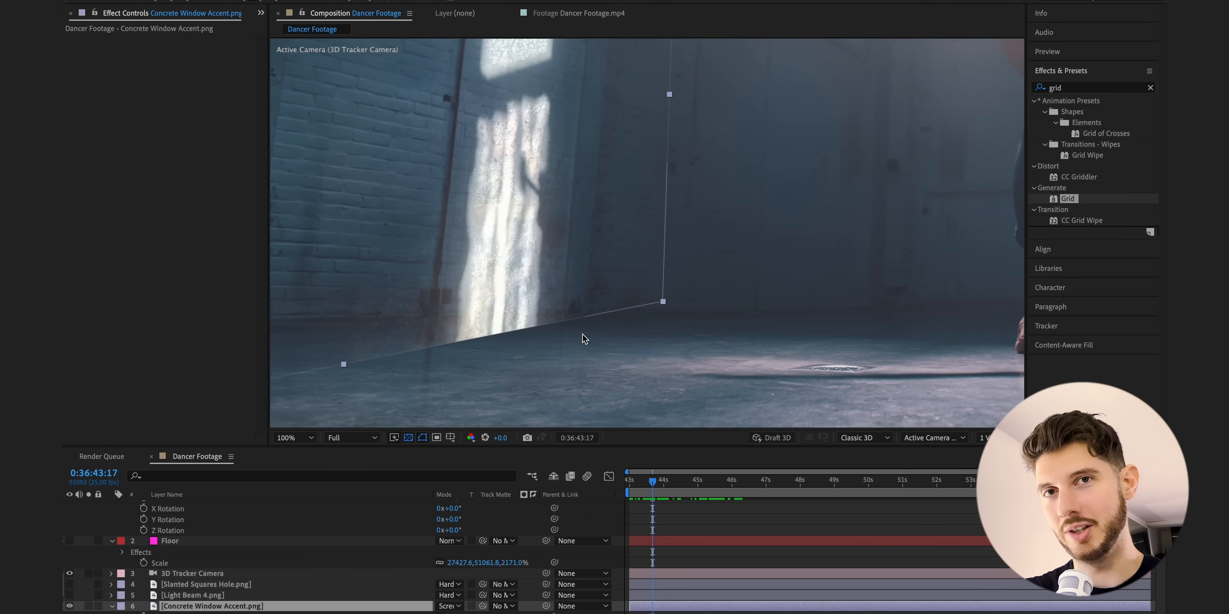
# Draw an ellipse Mask 1 over the floor spill and set it to Subtract
pyautogui.click(290, 437)
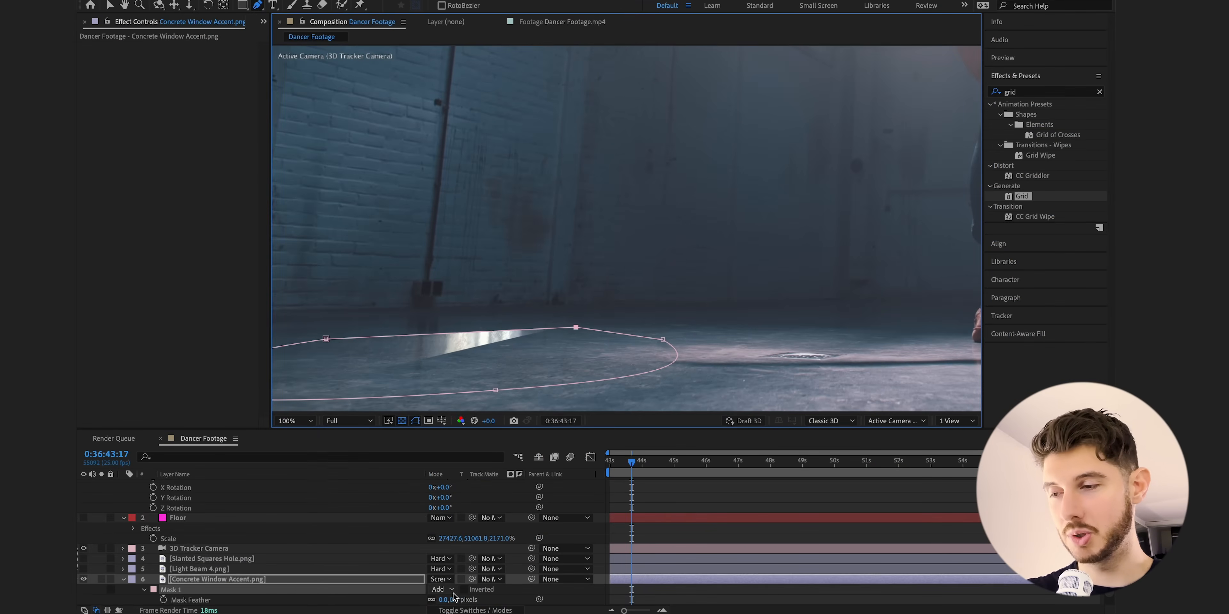
pyautogui.click(443, 589)
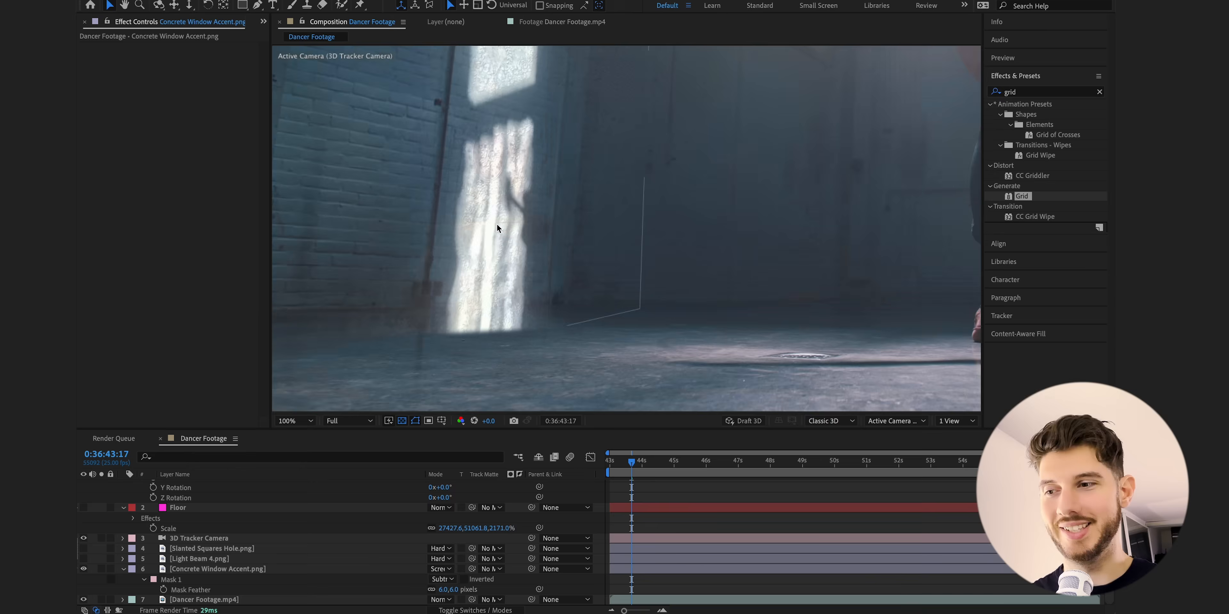
pyautogui.click(287, 421)
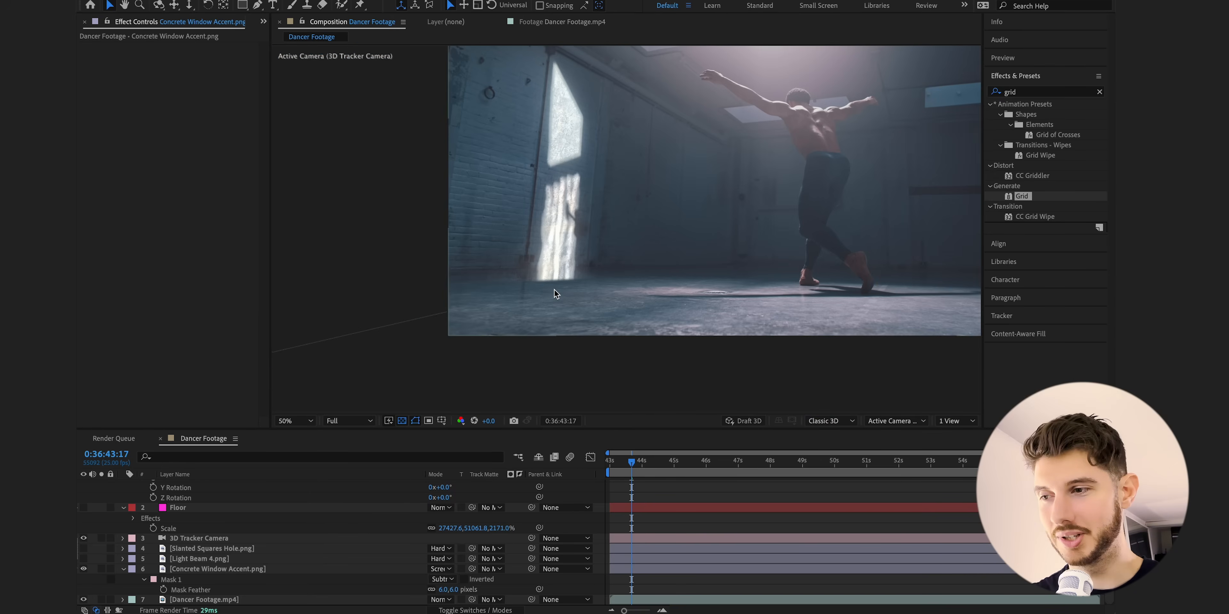
# Copy the Floor plane's Orientation and paste it onto the duplicated Concrete Window Accent layer
pyautogui.click(217, 570)
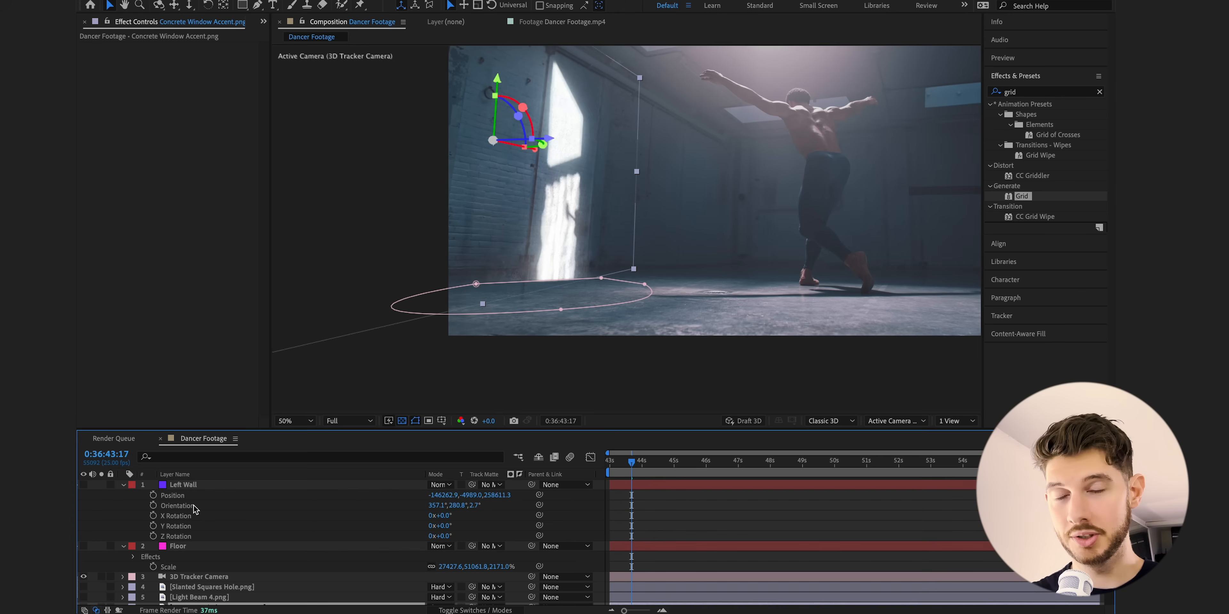
pyautogui.click(179, 546)
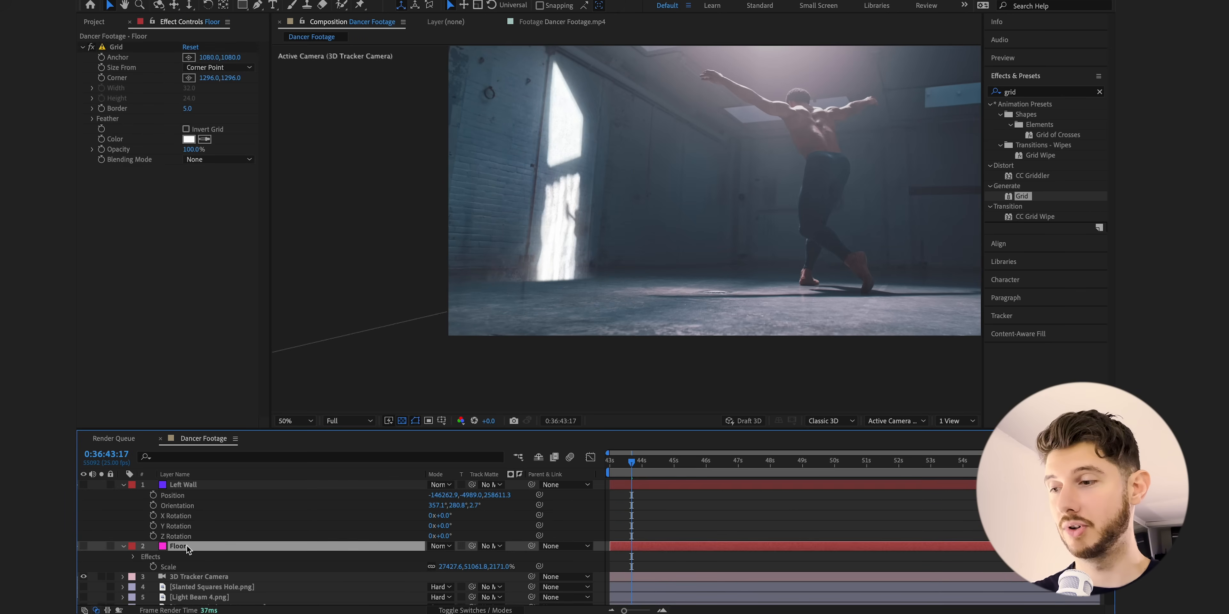
pyautogui.click(134, 556)
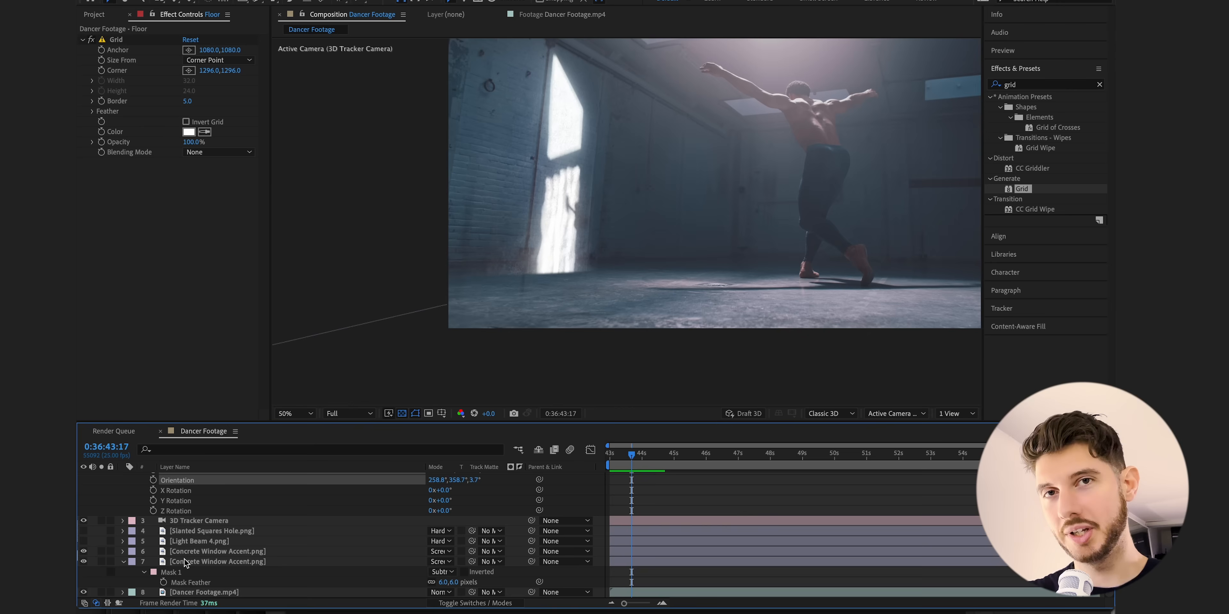
pyautogui.click(218, 562)
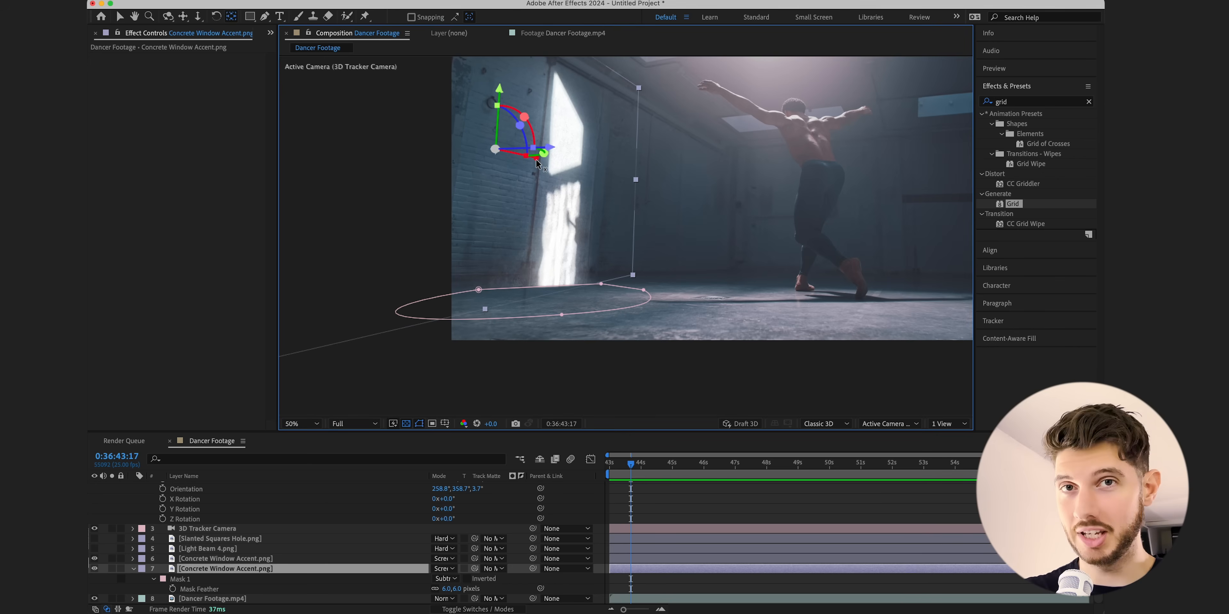
# Move the texture copy down and lay it flat along the floor, then scrub to an earlier frame
pyautogui.moveTo(541, 153); pyautogui.dragTo(593, 169)
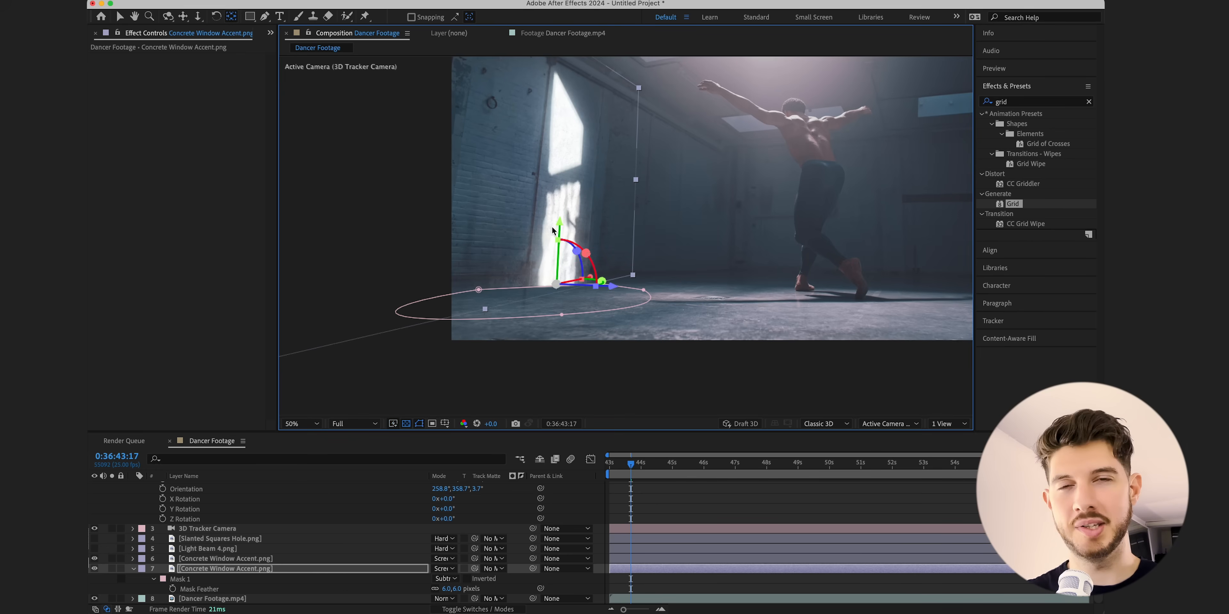
pyautogui.moveTo(217, 112)
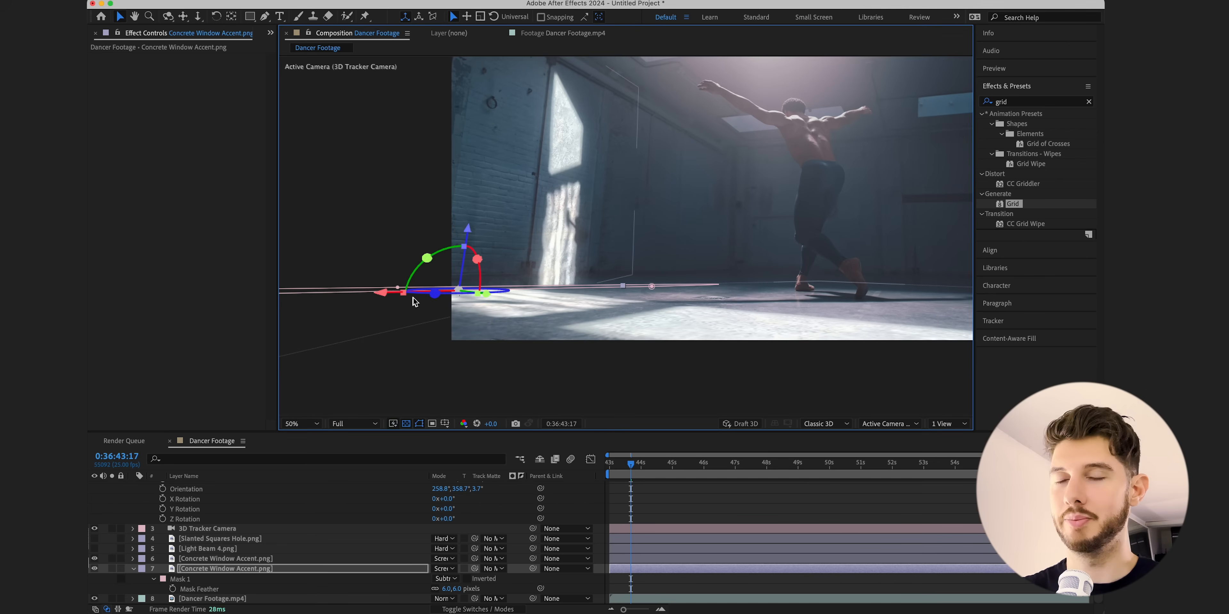
pyautogui.moveTo(404, 292); pyautogui.dragTo(498, 292)
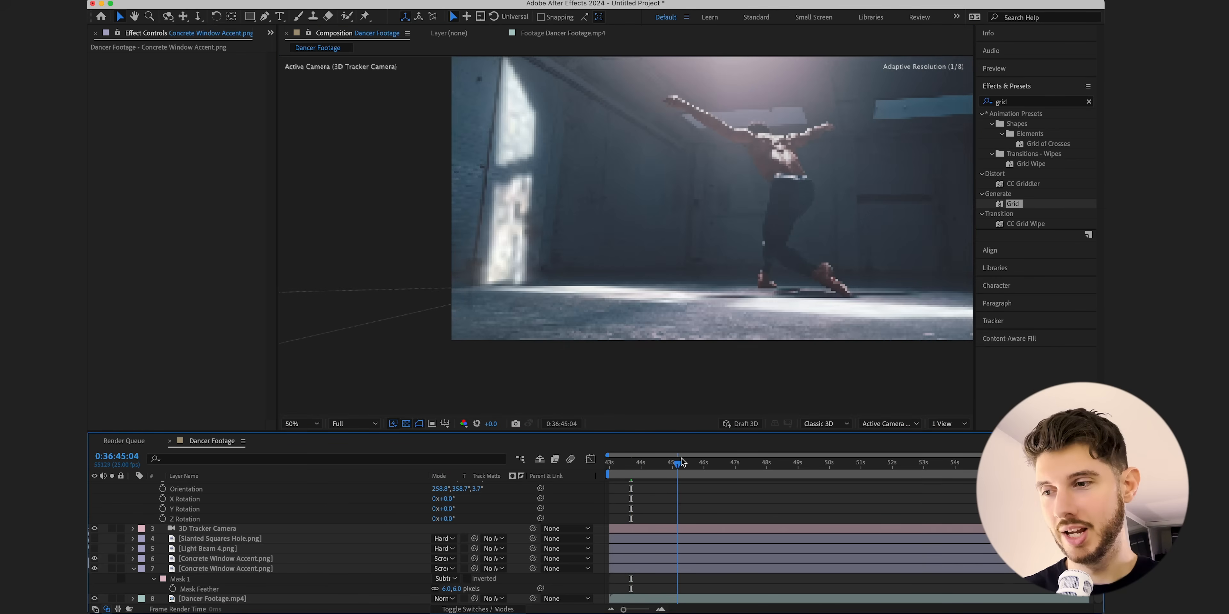
pyautogui.moveTo(676, 463); pyautogui.dragTo(609, 463)
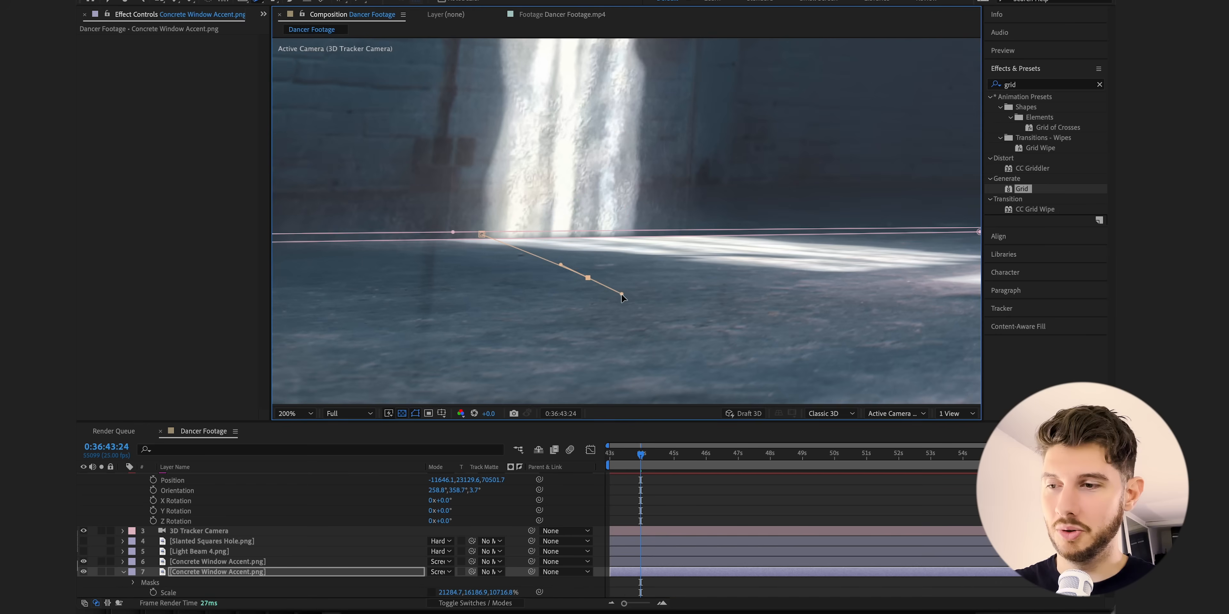
# Close the floor mask path and set Mask 2's mode to Subtract
pyautogui.click(286, 412)
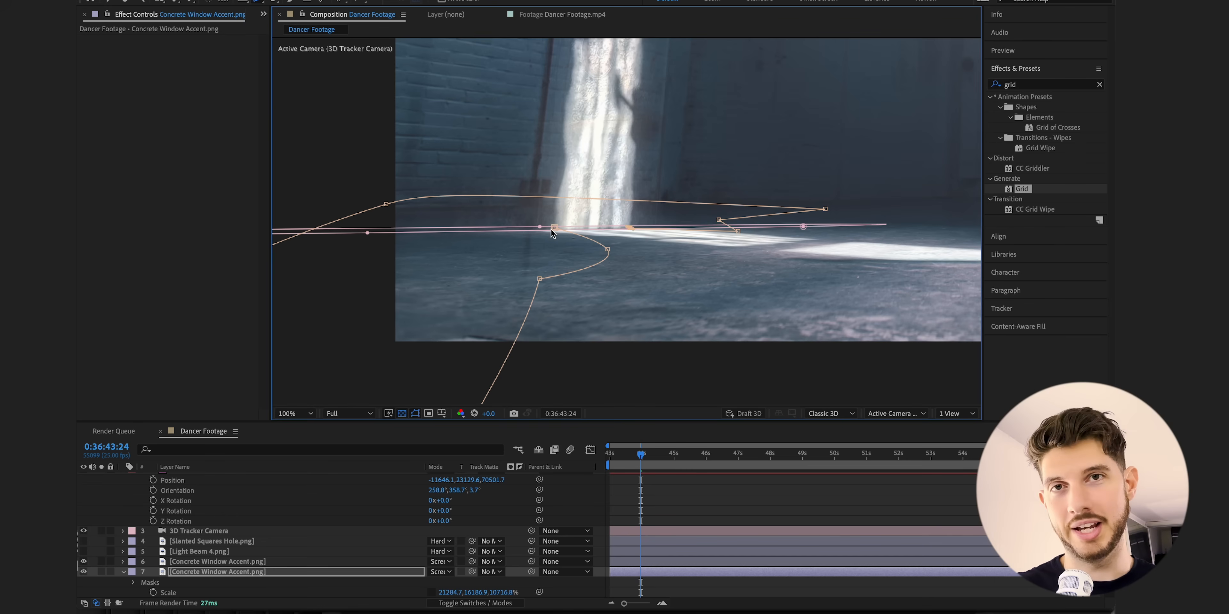
pyautogui.click(439, 561)
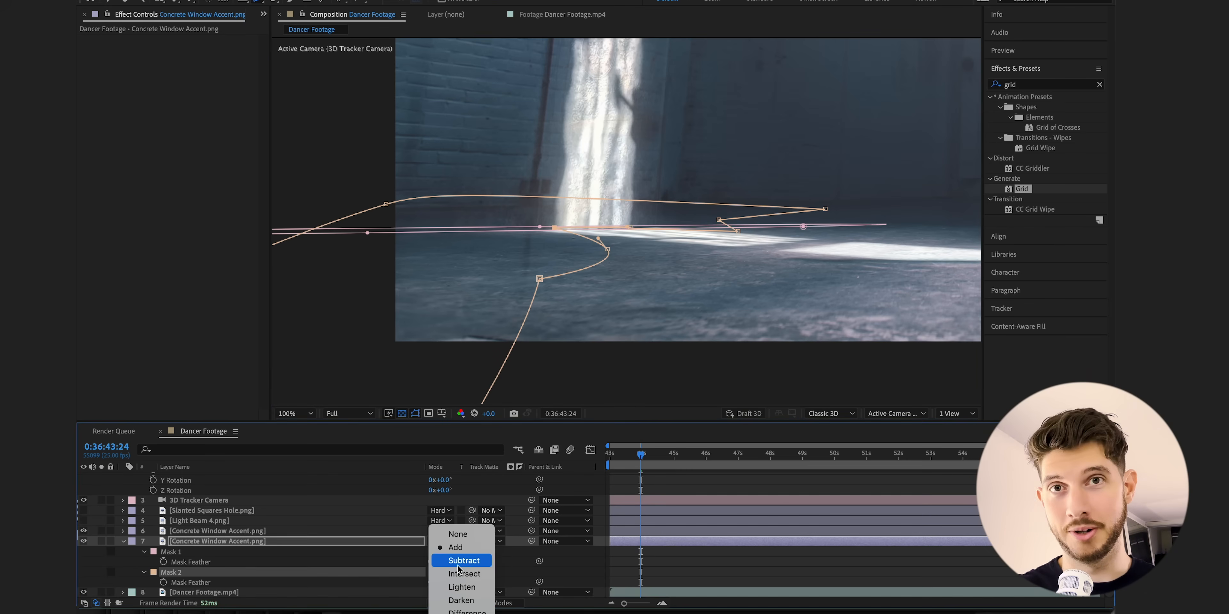
pyautogui.click(461, 561)
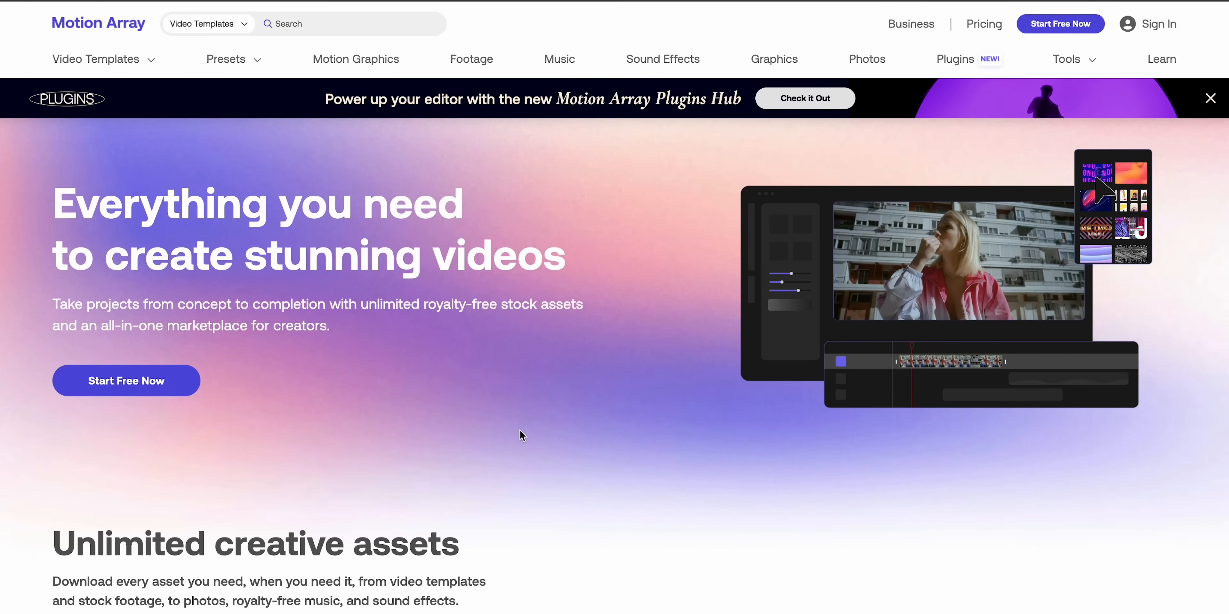
# Browse the VFX results and scroll through an asset's detail page
pyautogui.scroll(-3)
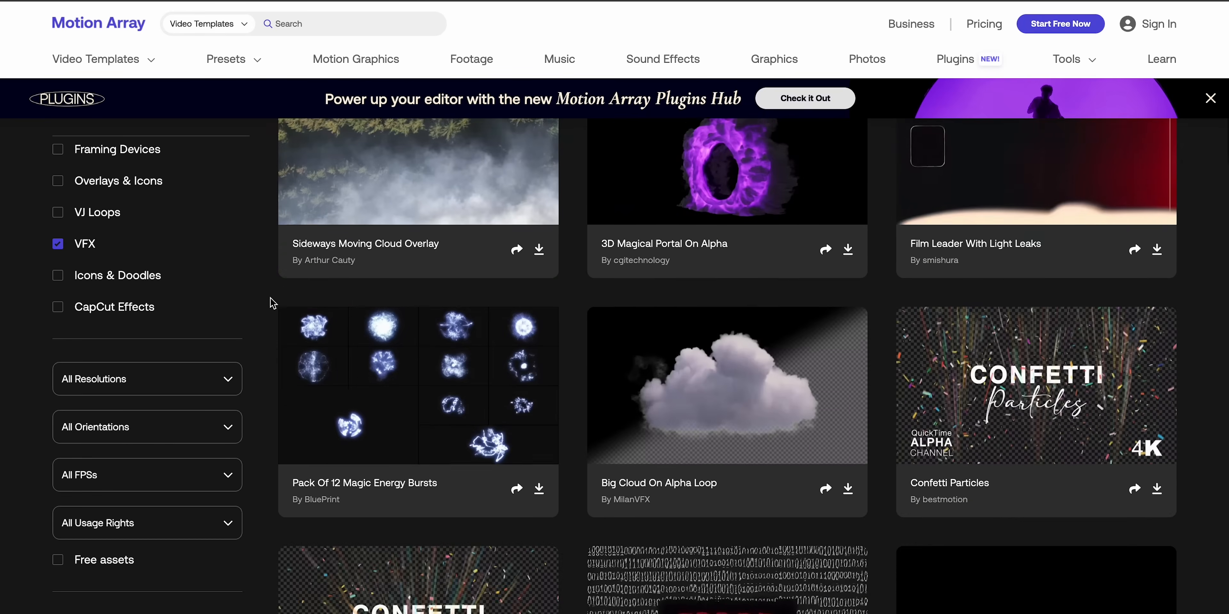
pyautogui.click(356, 58)
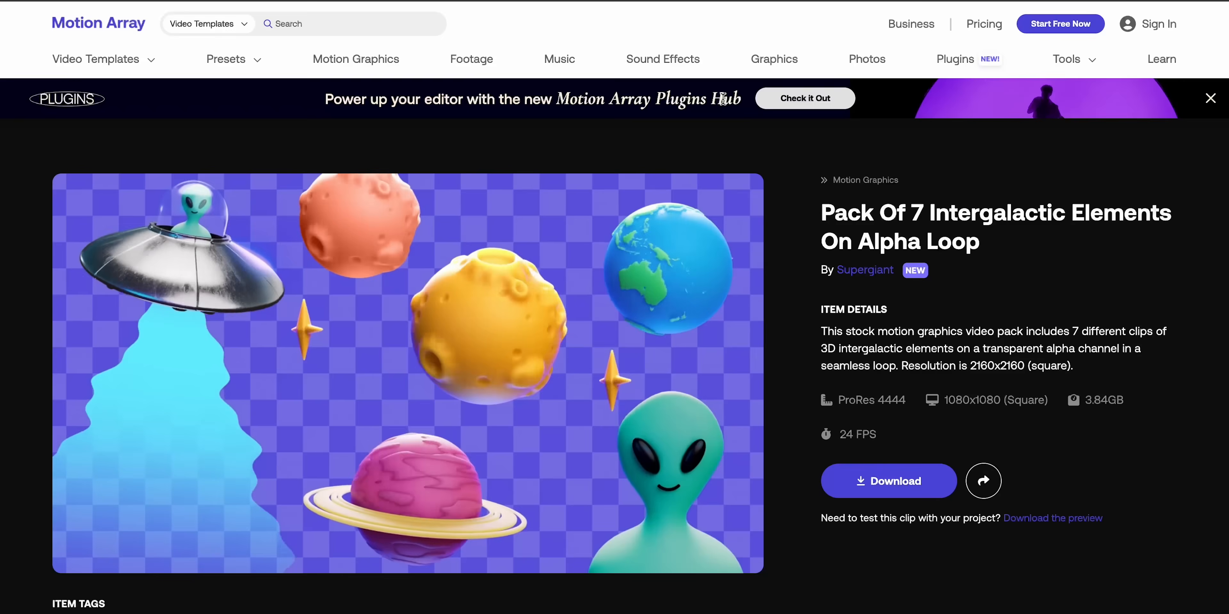
pyautogui.click(408, 372)
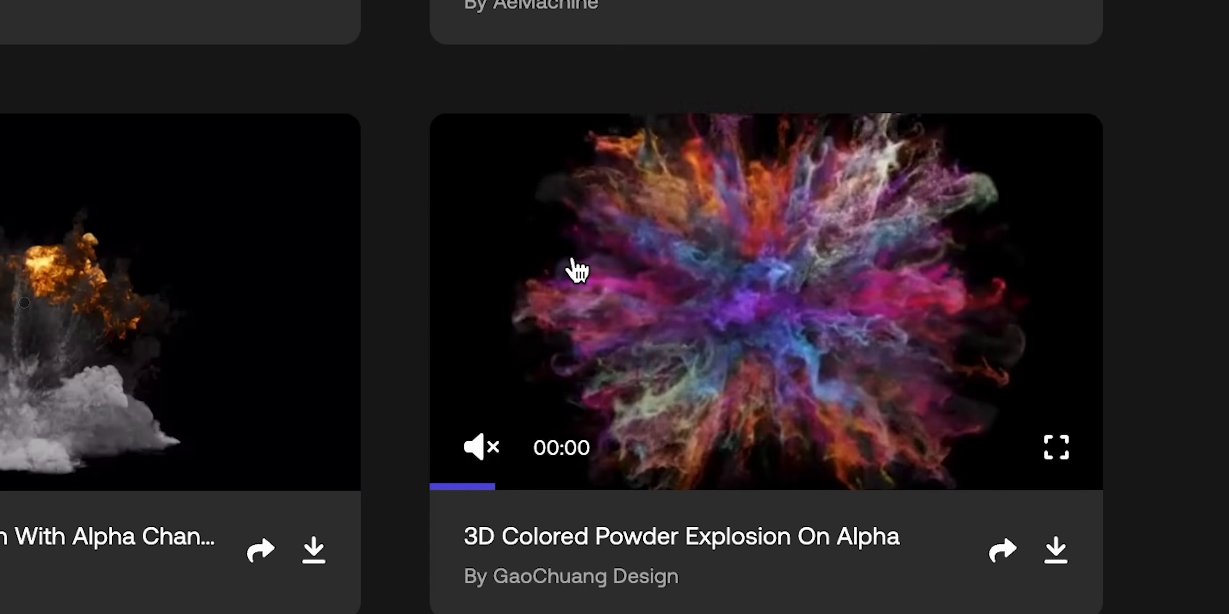
pyautogui.scroll(-3)
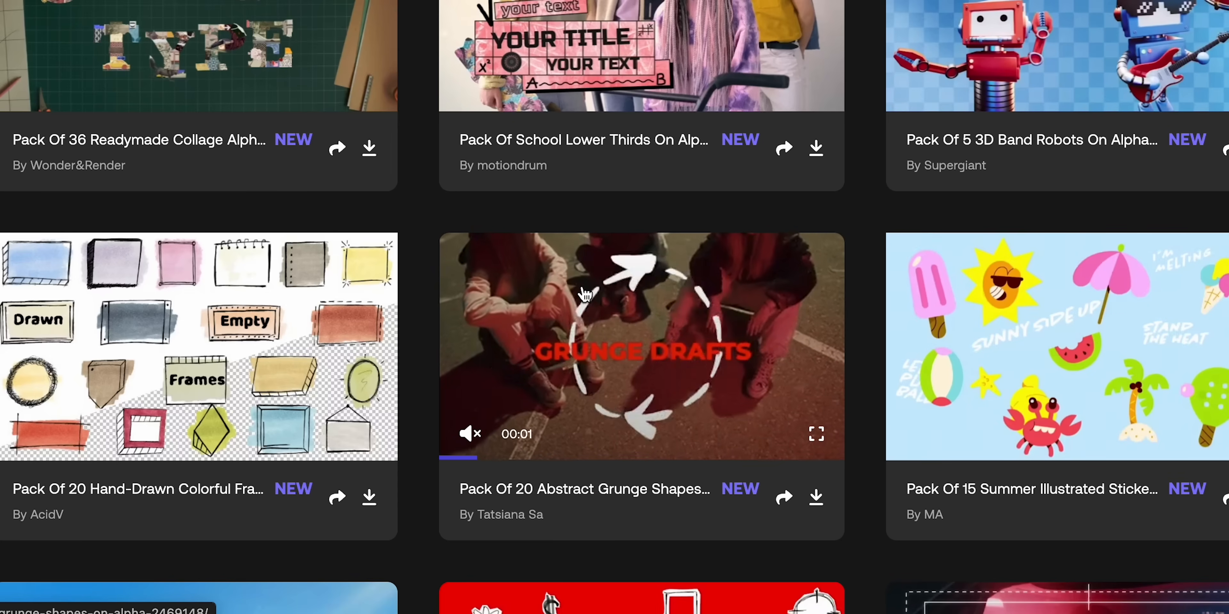
pyautogui.scroll(-3)
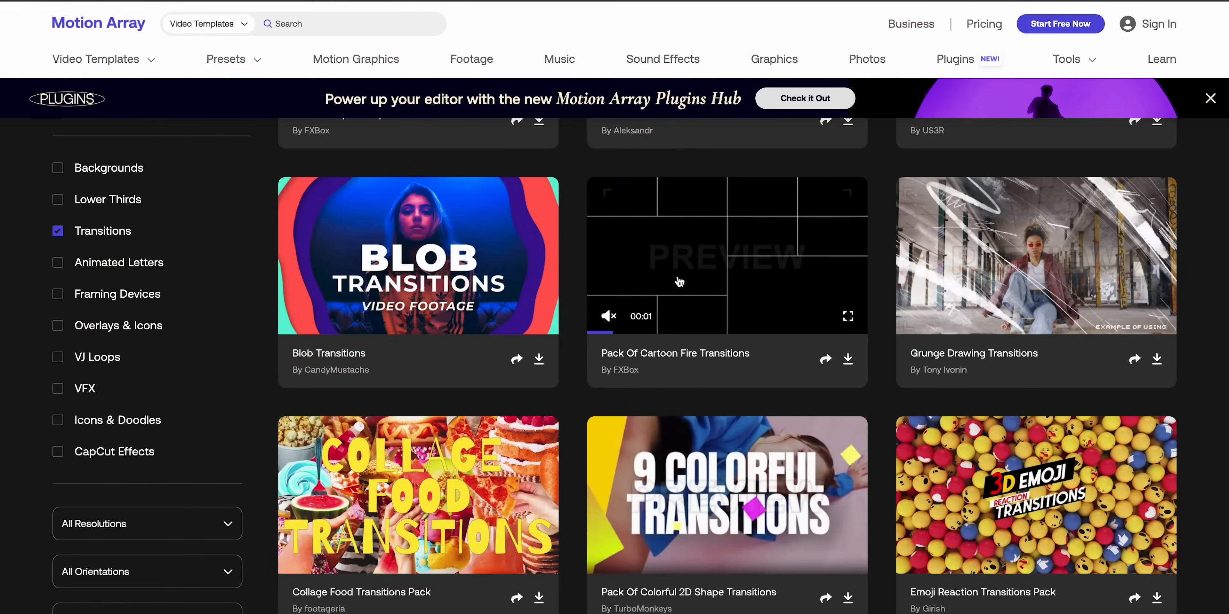
# Visit the Photos and Music collections, ending on Motion Graphics
pyautogui.click(1060, 23)
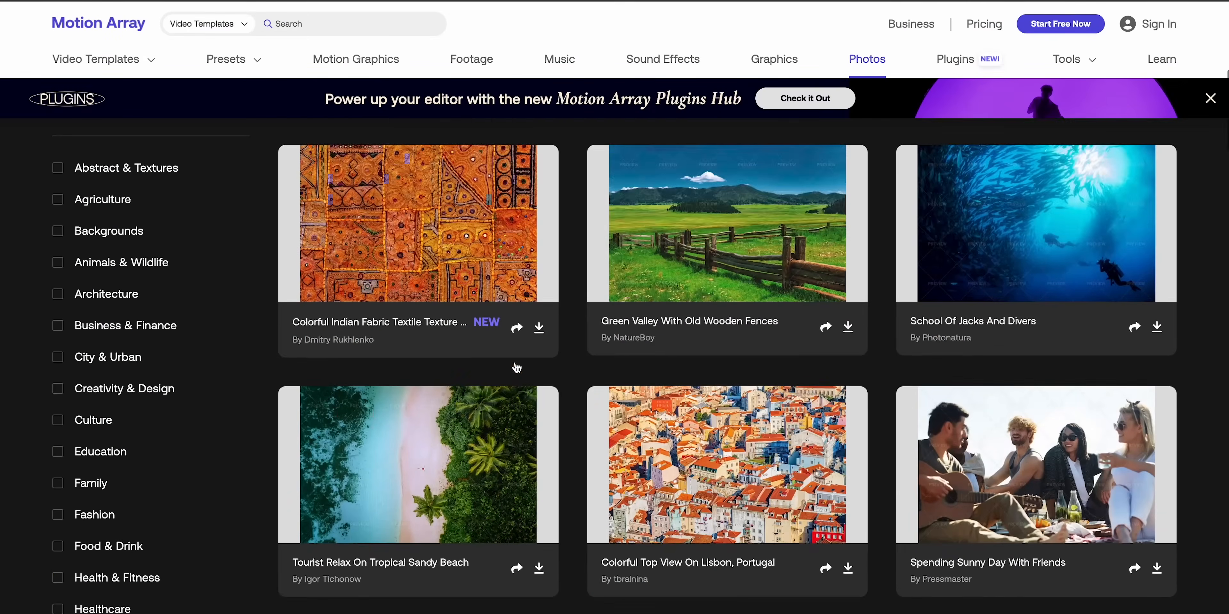
pyautogui.click(559, 59)
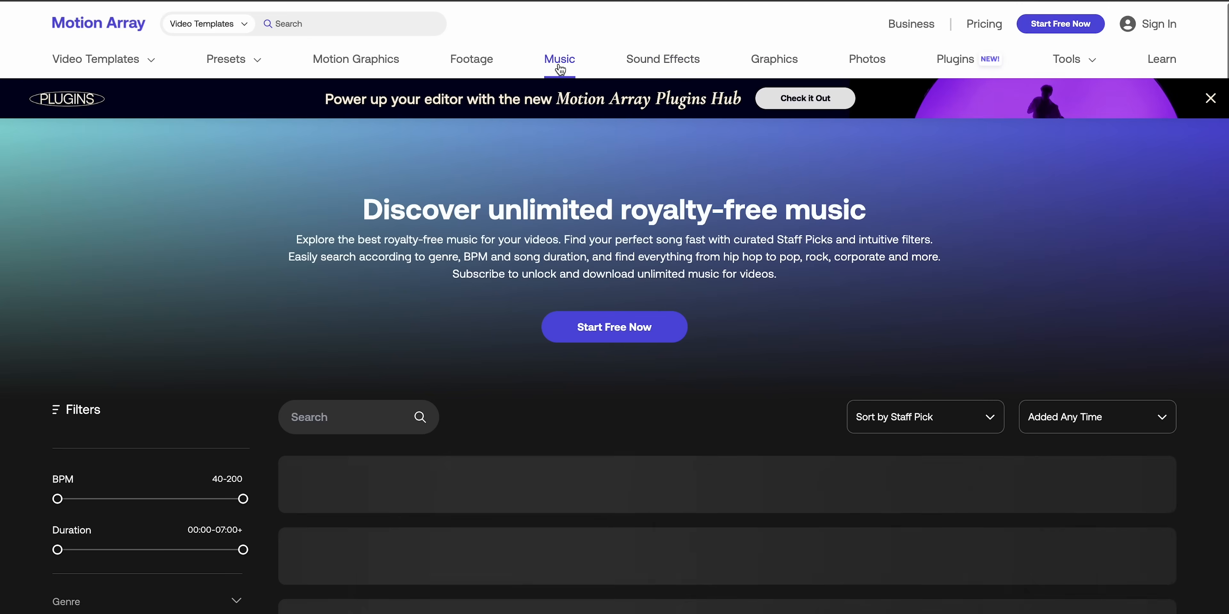
pyautogui.scroll(-3)
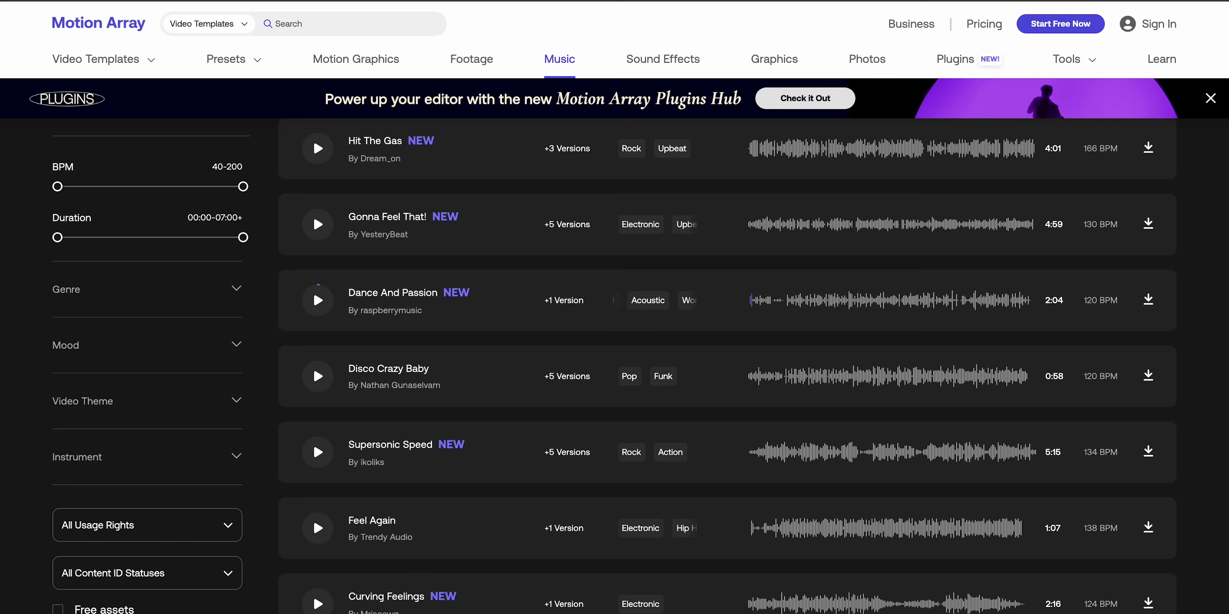
pyautogui.click(356, 59)
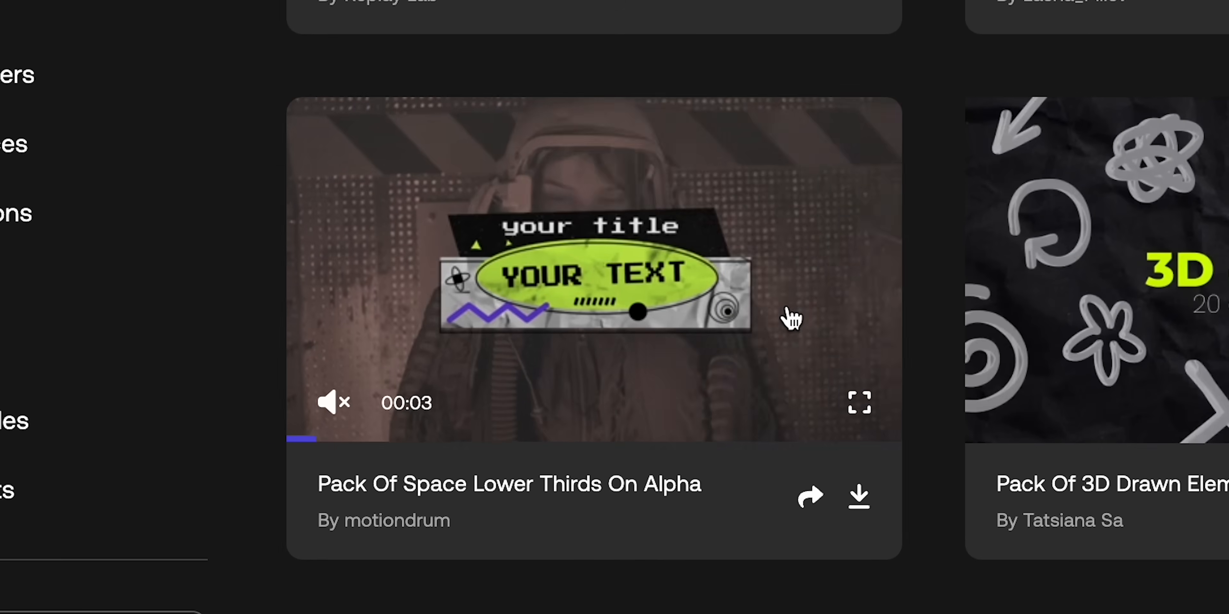
# Scroll through the Motion Graphics catalog and pick an item
pyautogui.scroll(-3)
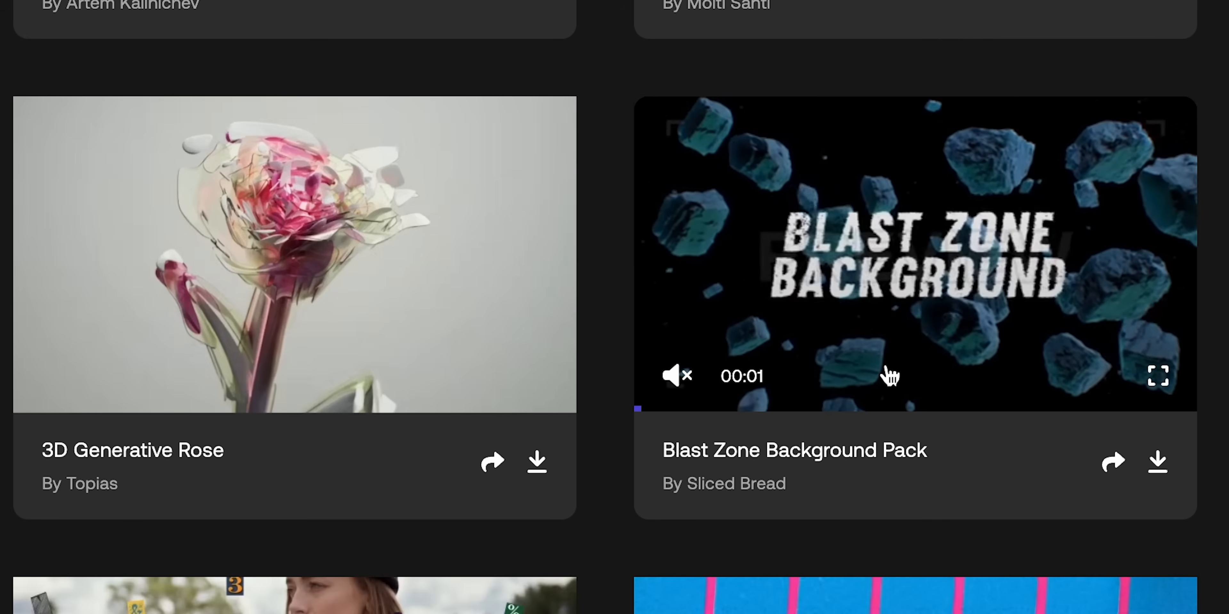
pyautogui.scroll(3)
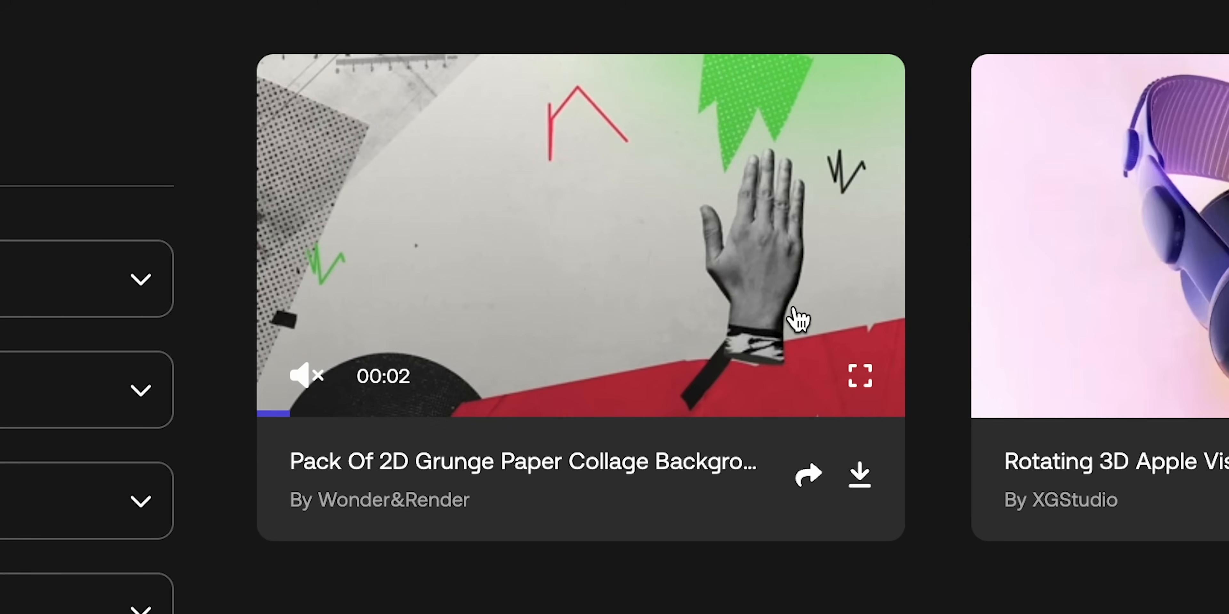
pyautogui.scroll(-3)
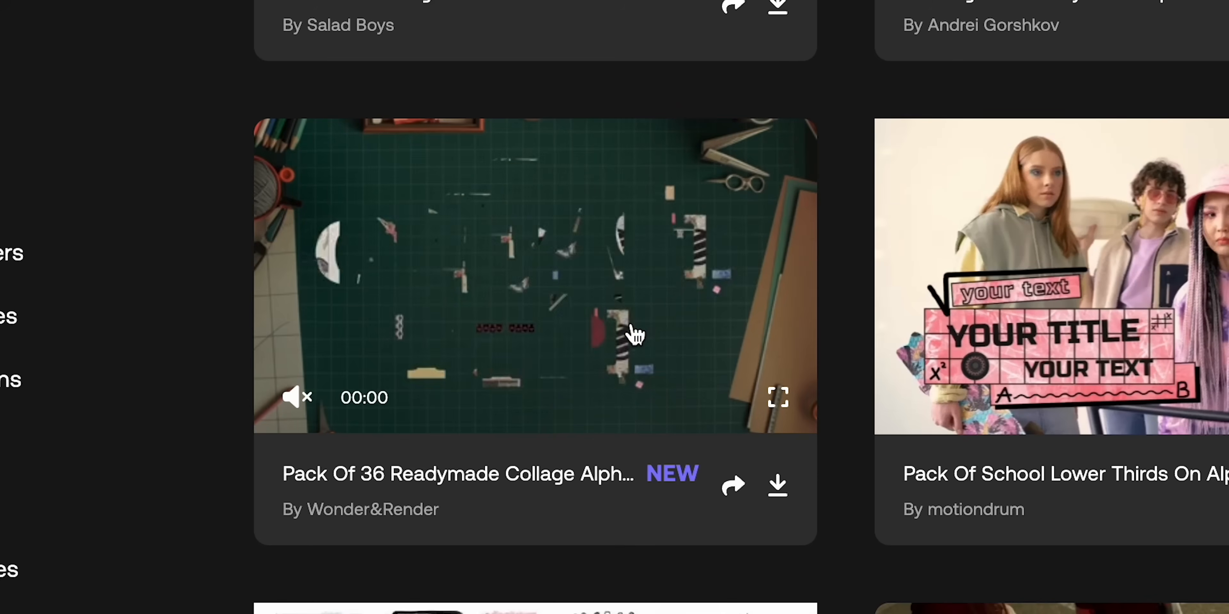
pyautogui.scroll(3)
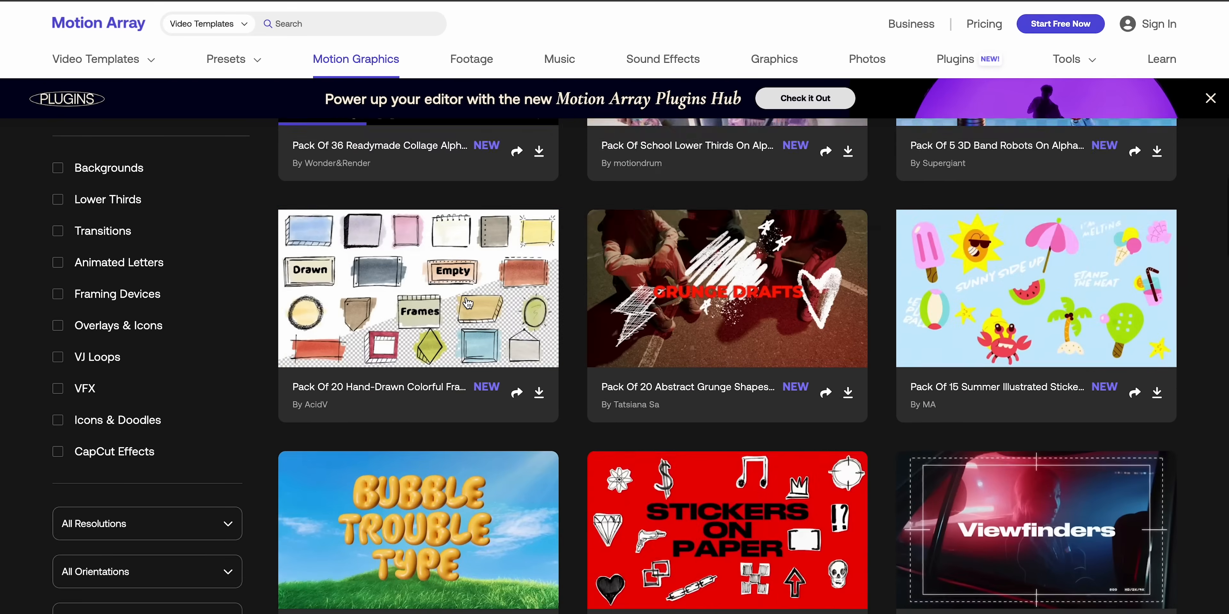
pyautogui.scroll(-3)
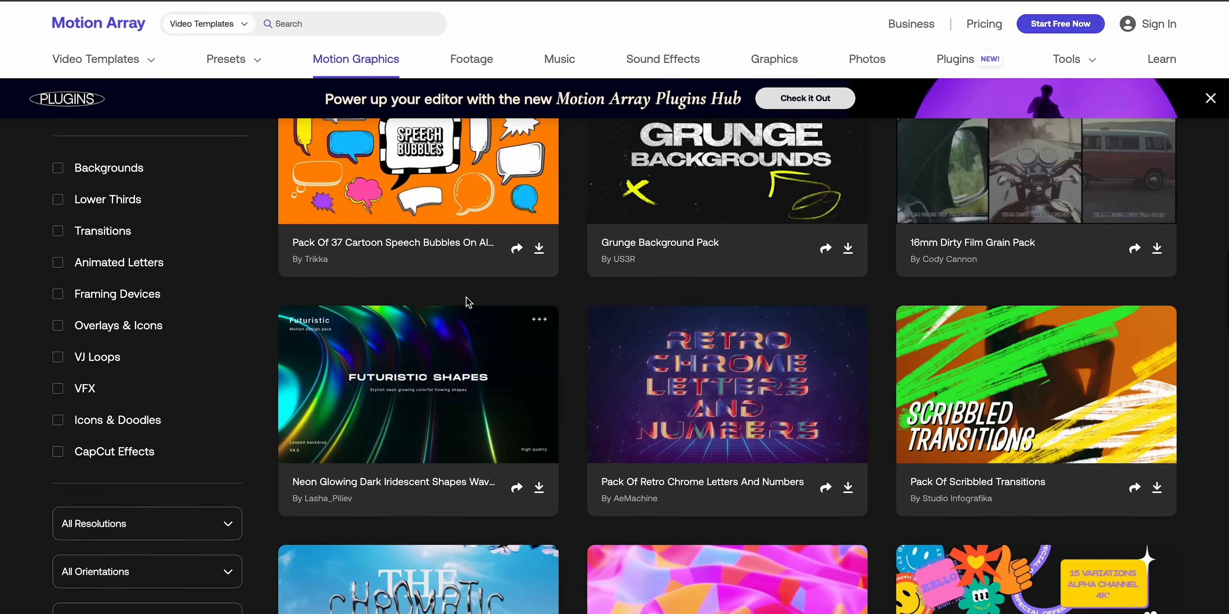
pyautogui.scroll(-3)
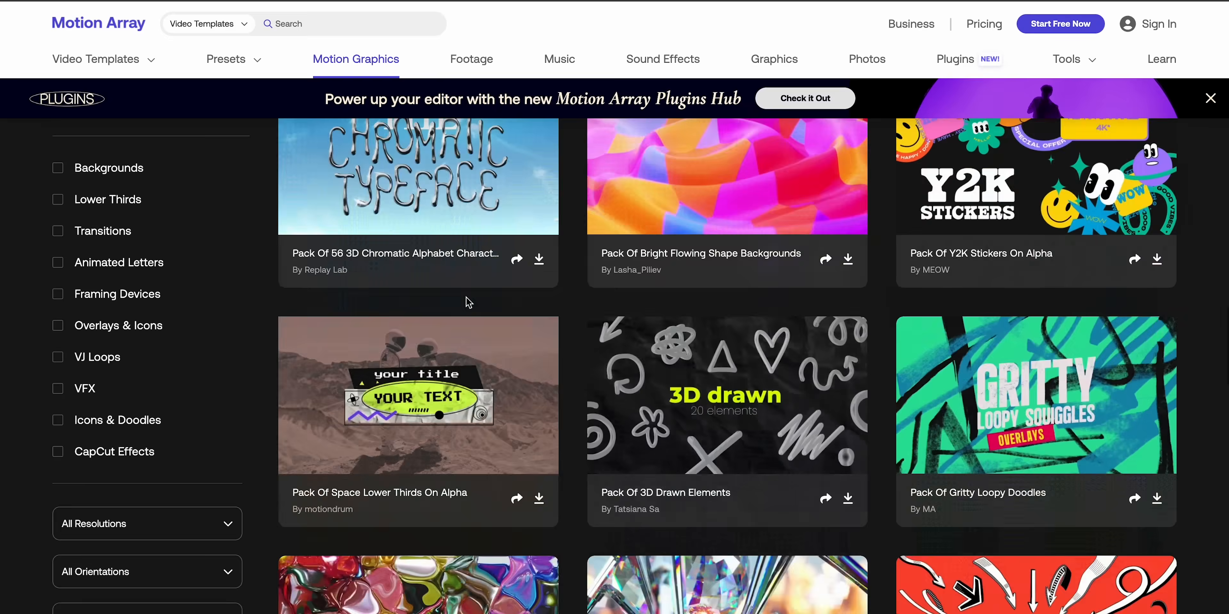
pyautogui.click(418, 177)
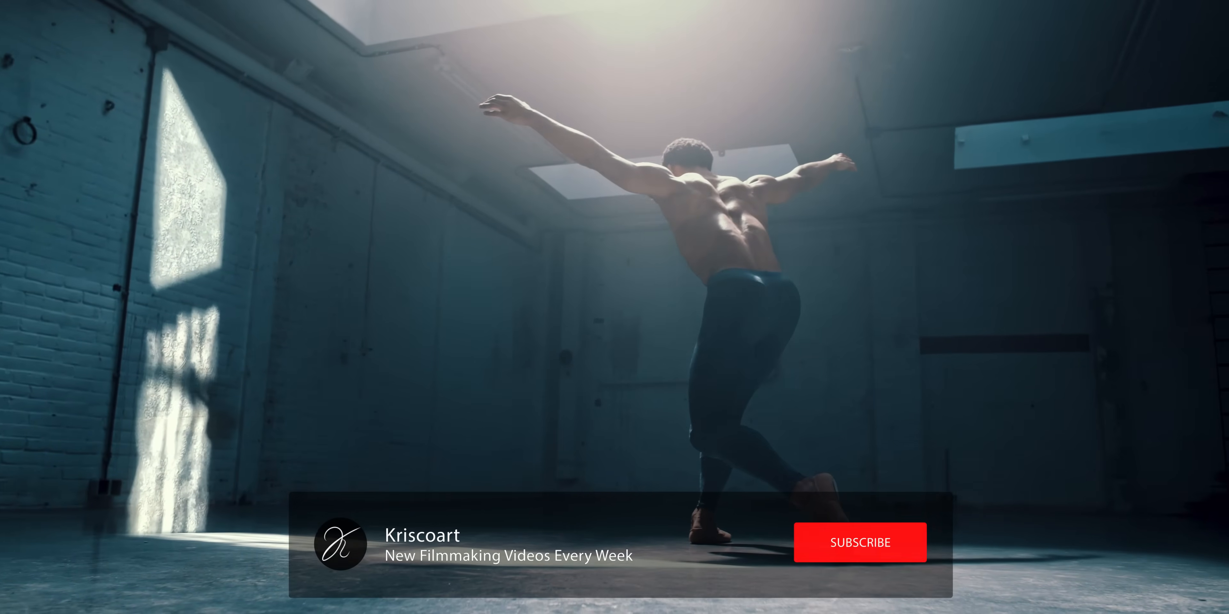
pyautogui.click(859, 542)
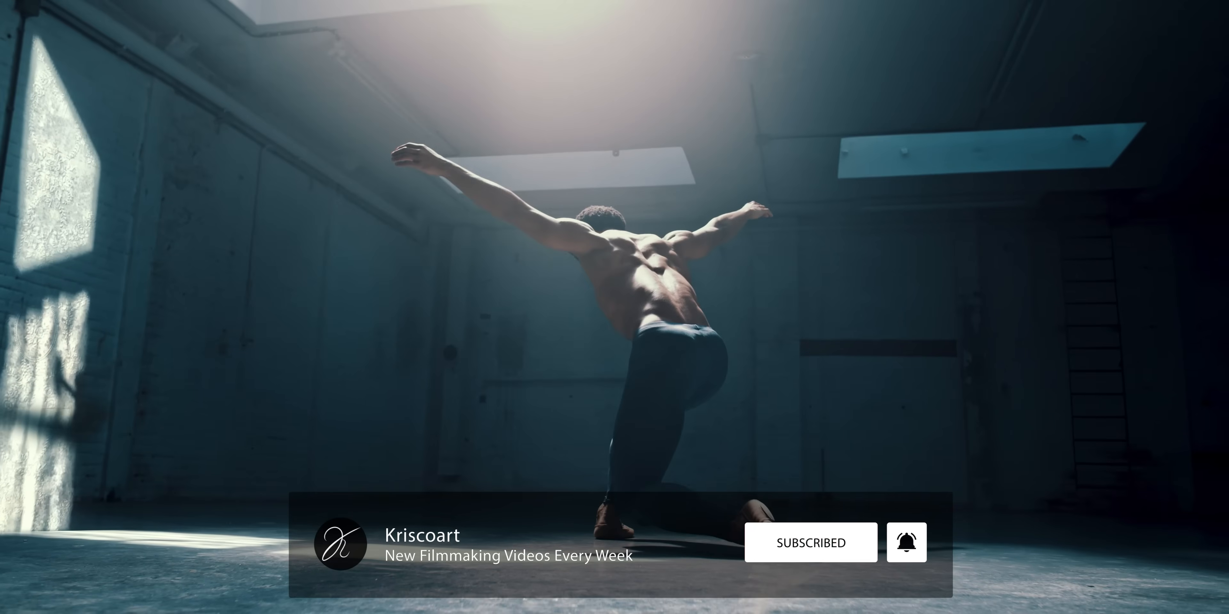